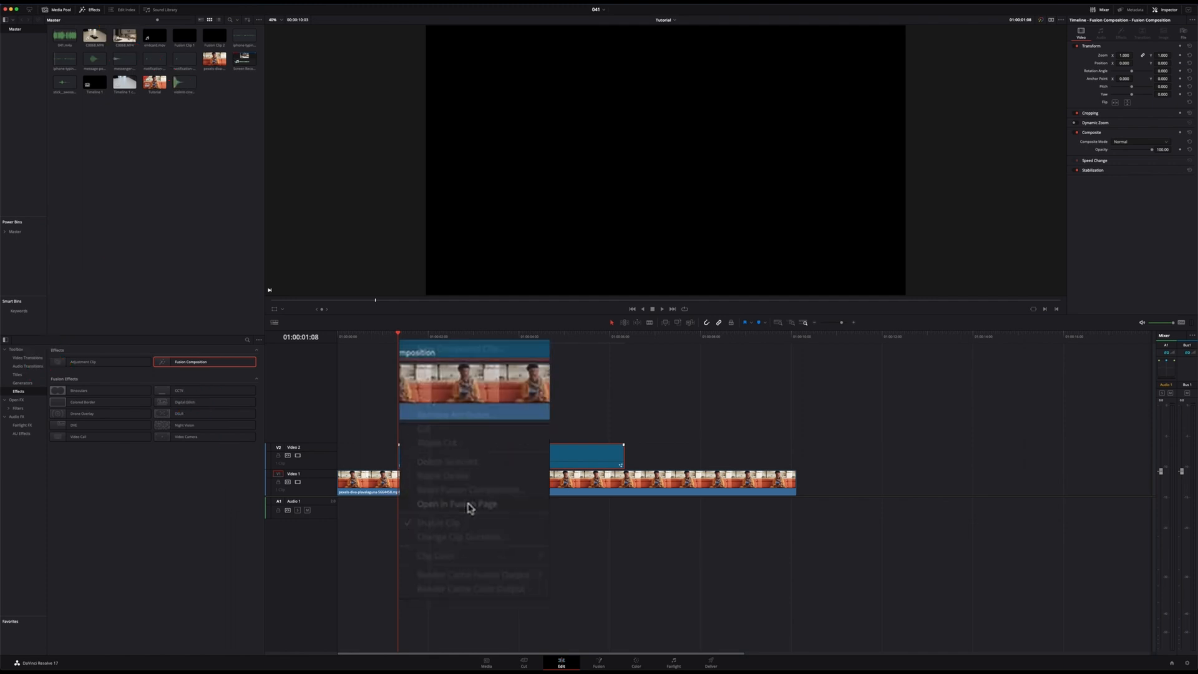
Step: Open the Fusion composition clip and add a Text+ title reading 'Hey hey hey'
click(457, 503)
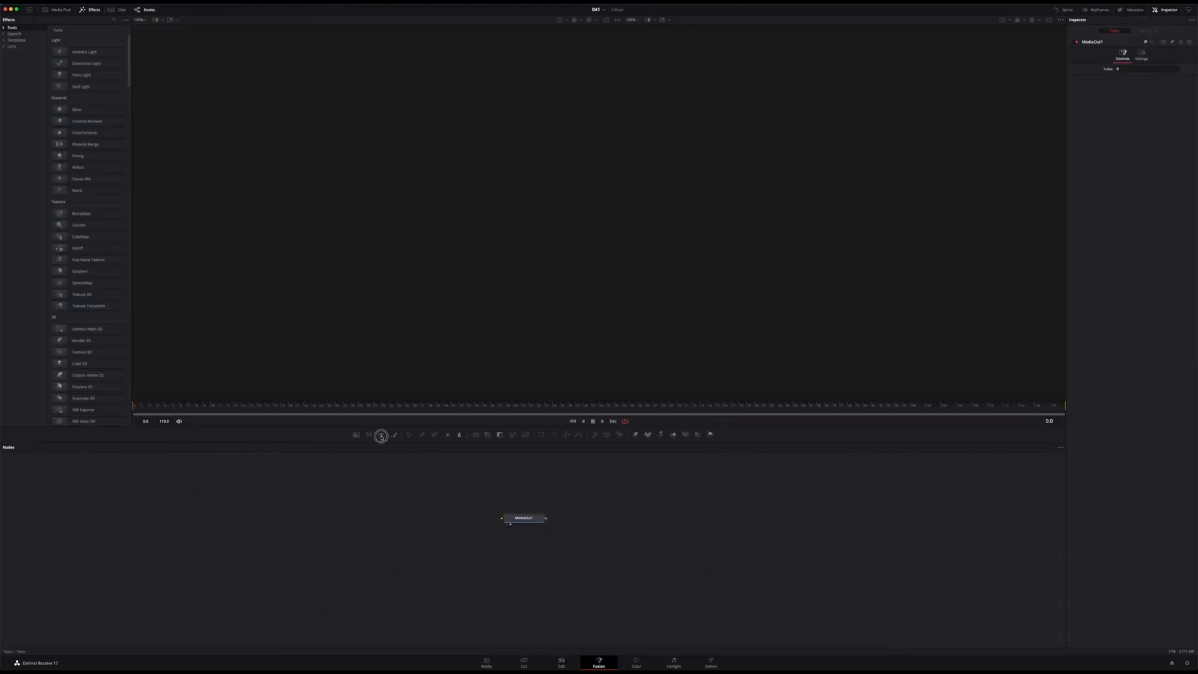
click(395, 434)
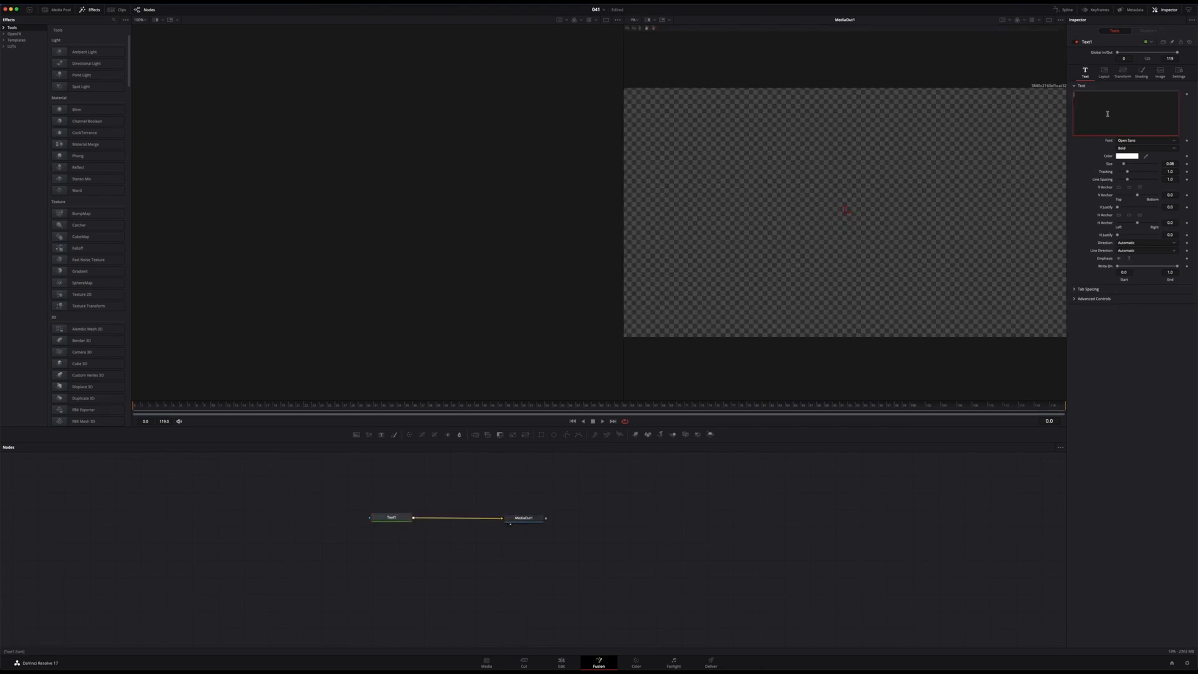
text(Hey hey hey)
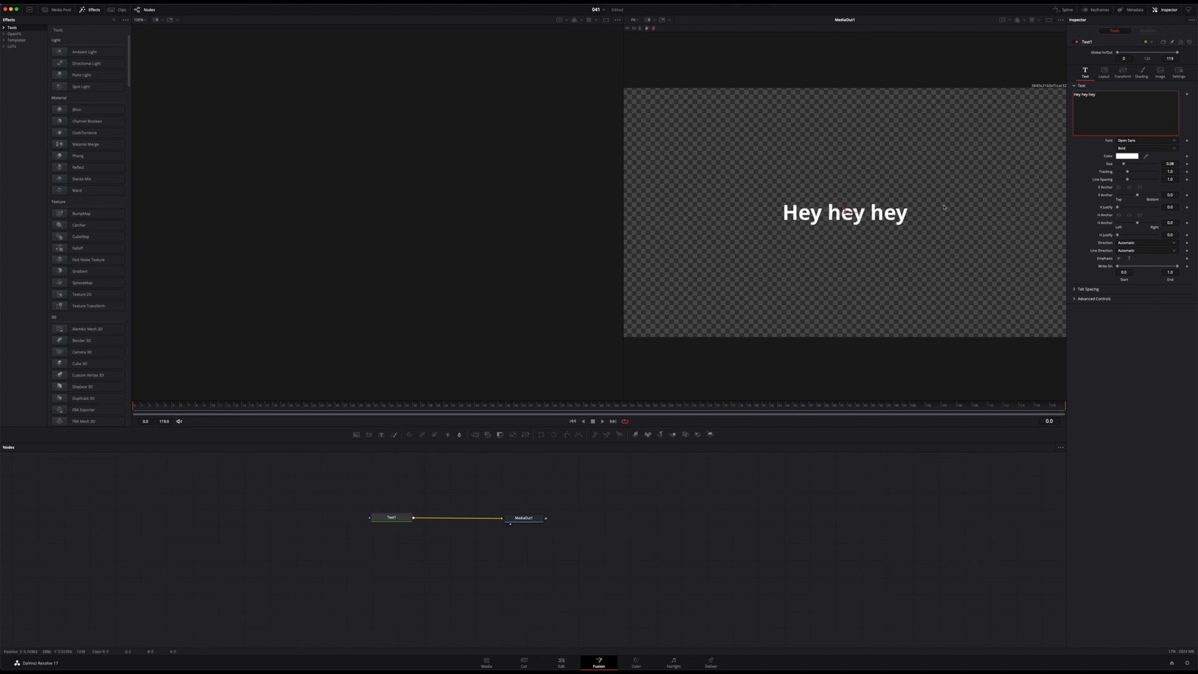
click(561, 662)
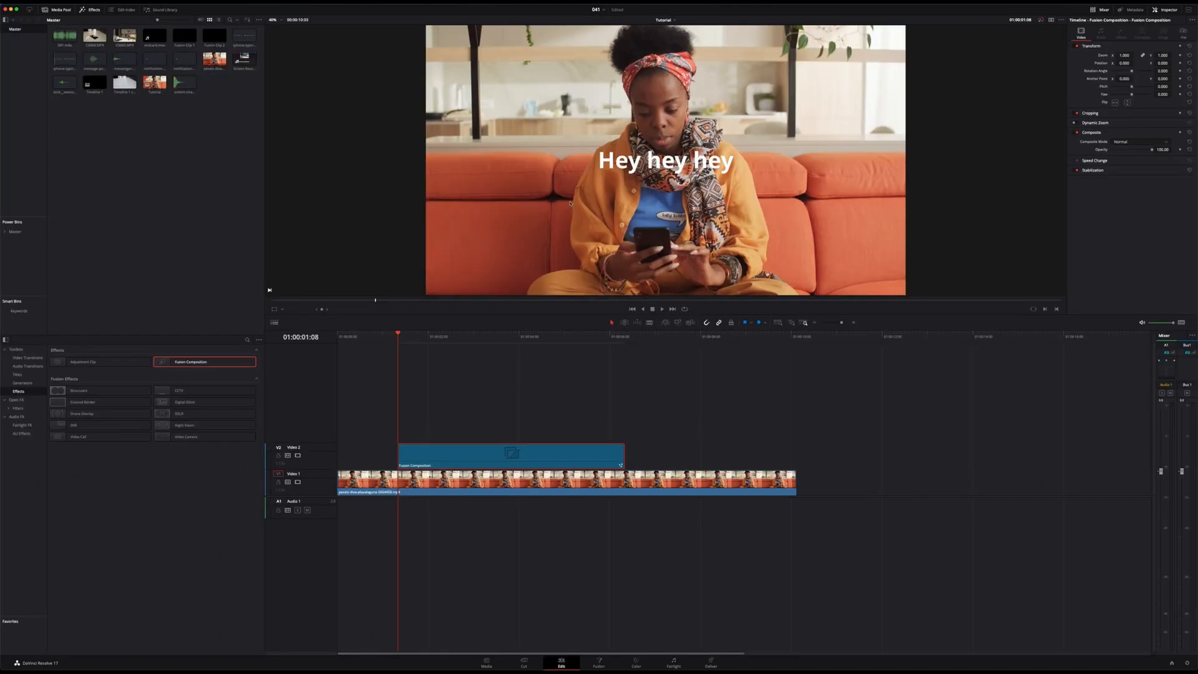
click(599, 662)
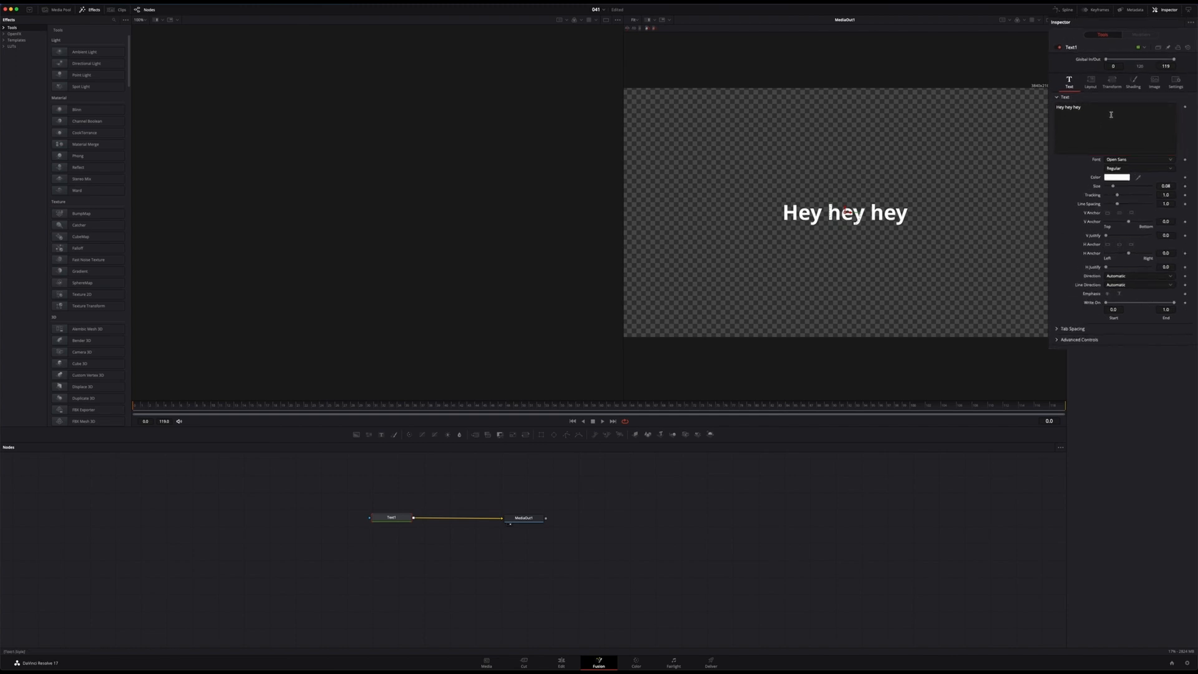
Step: Enable Shading element 2 as a rounded light-grey block spanning the whole text
click(1093, 109)
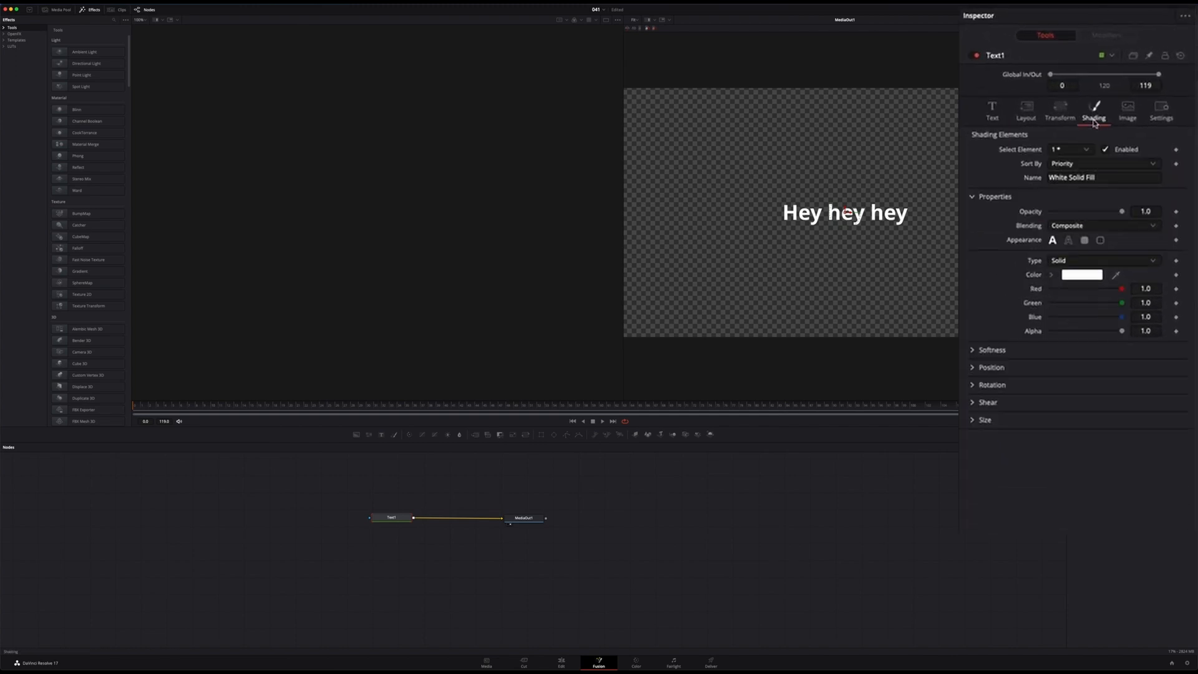
click(1069, 149)
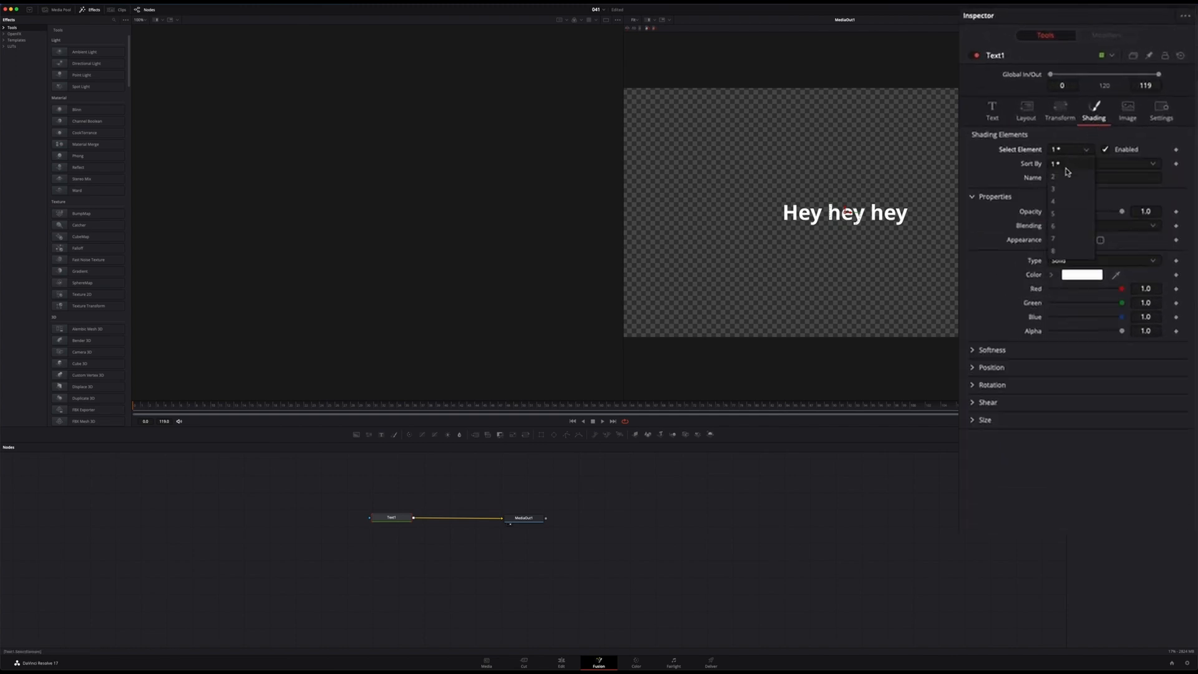
click(1053, 176)
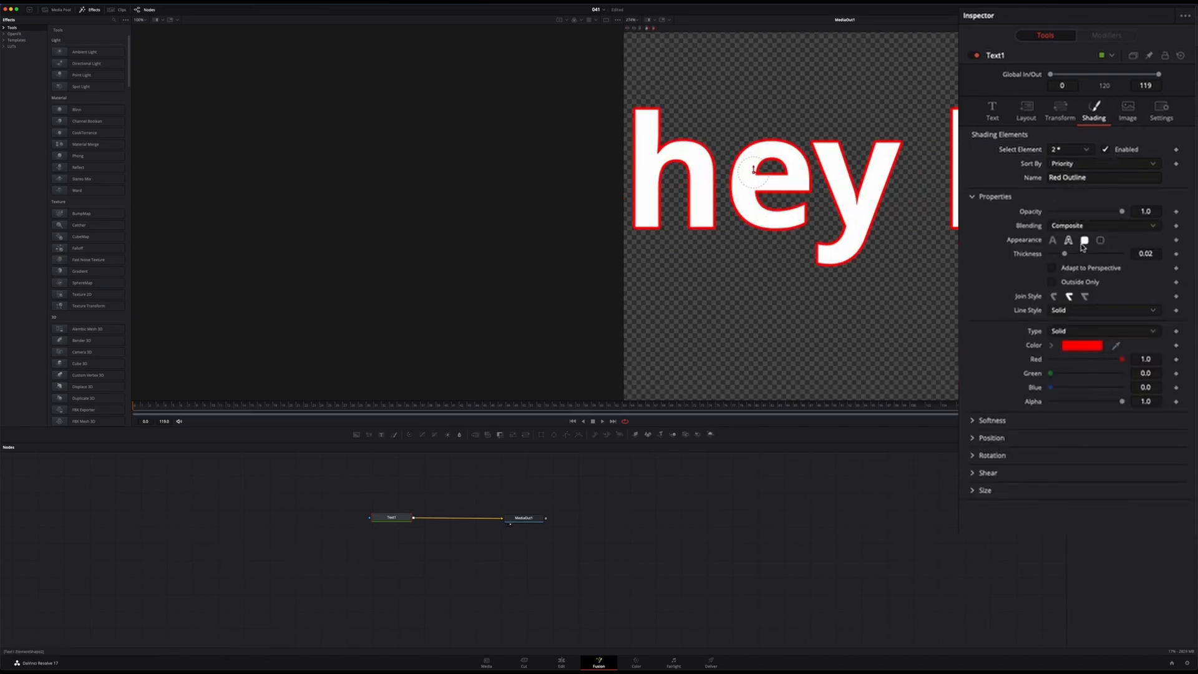
click(1084, 240)
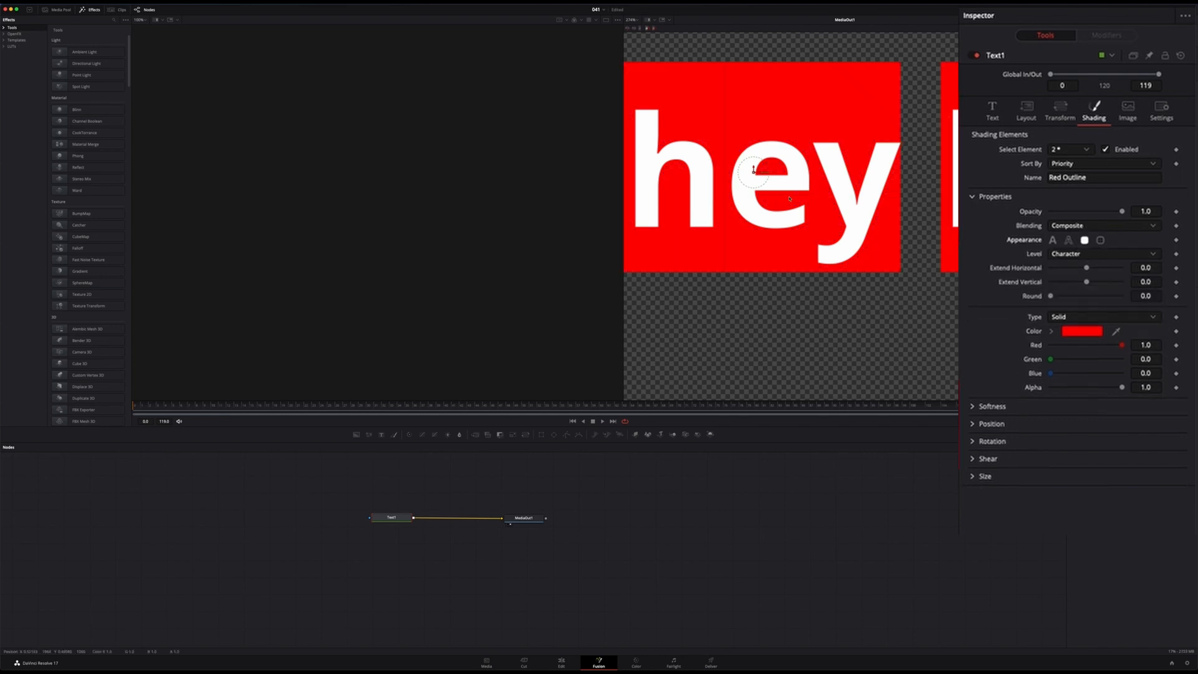
mouse_move(752, 109)
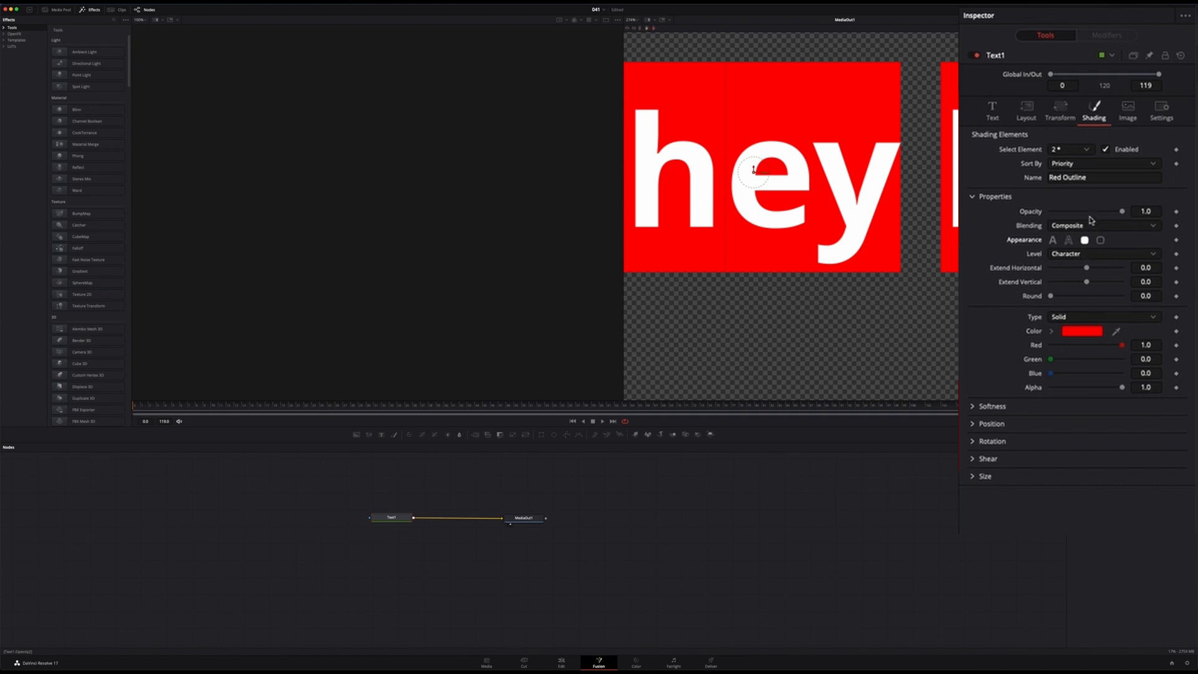
click(1102, 253)
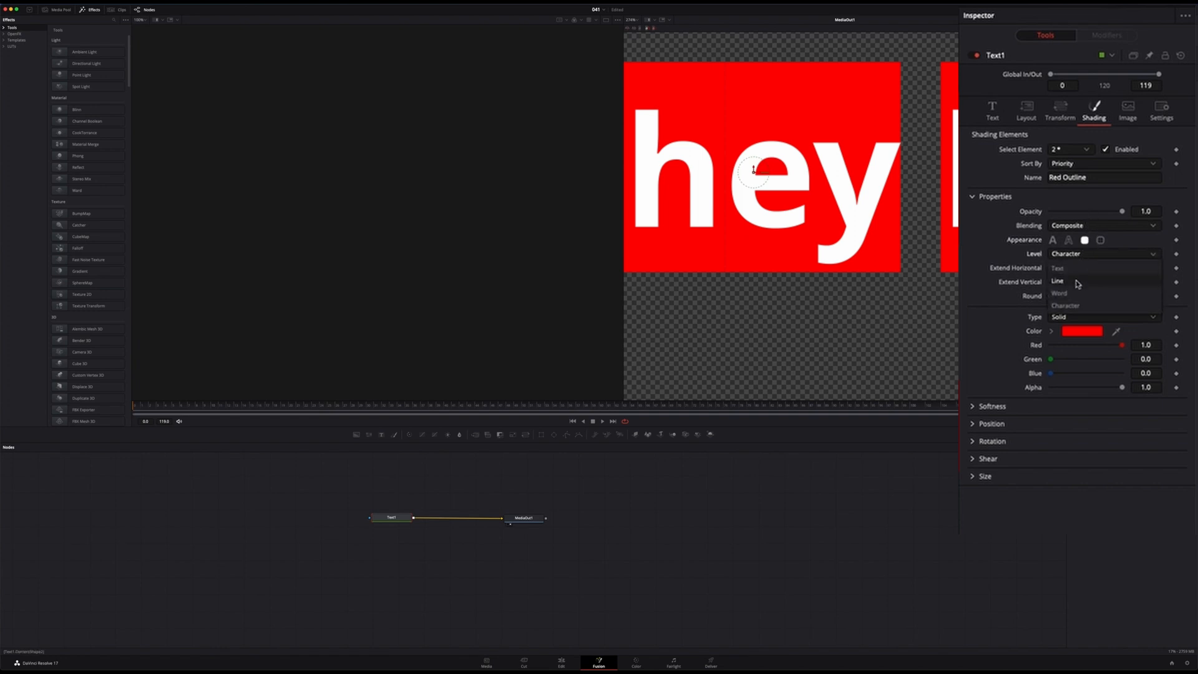
click(1058, 267)
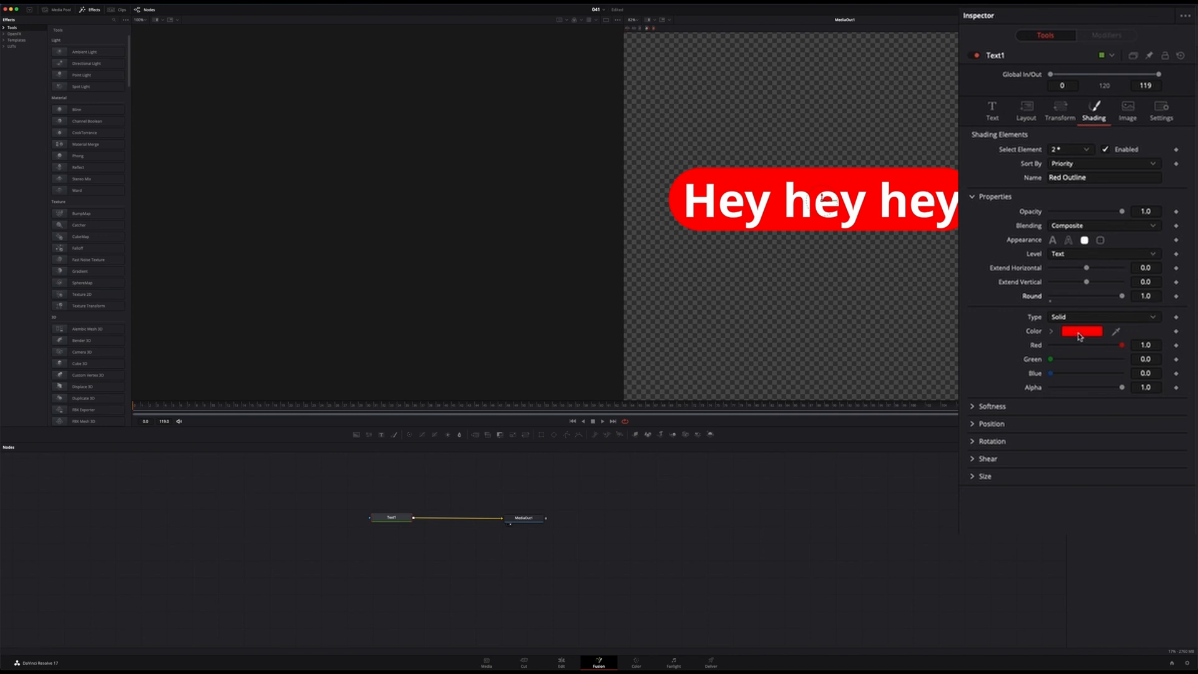
click(1079, 330)
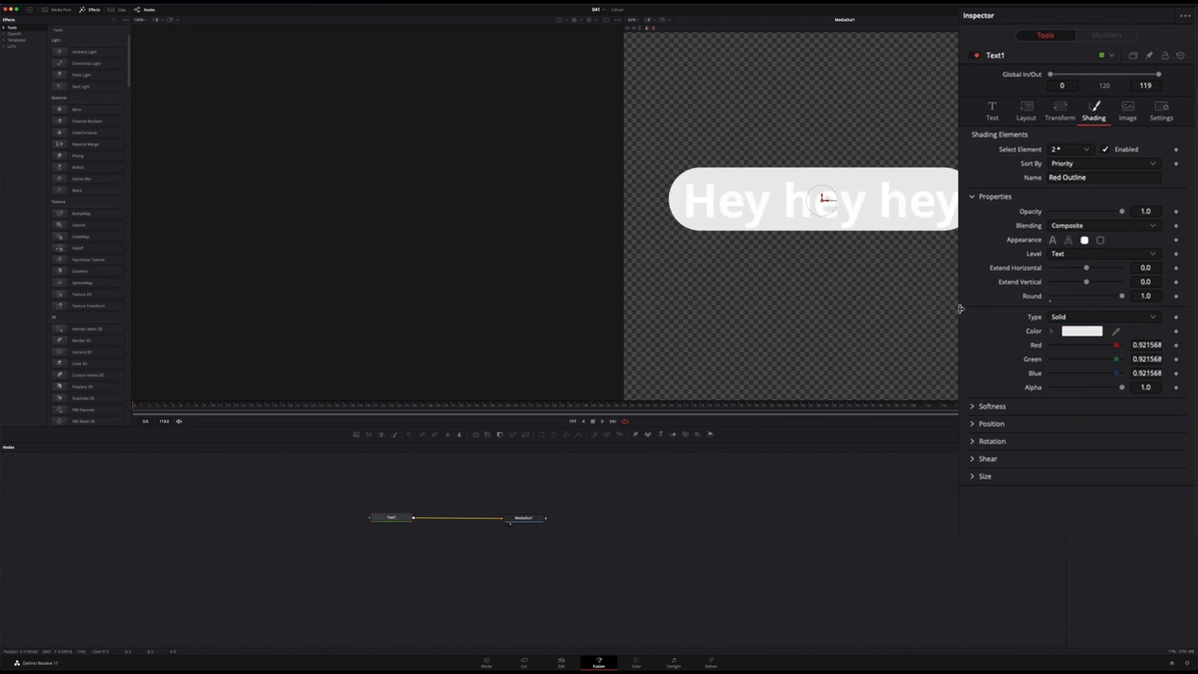
click(991, 109)
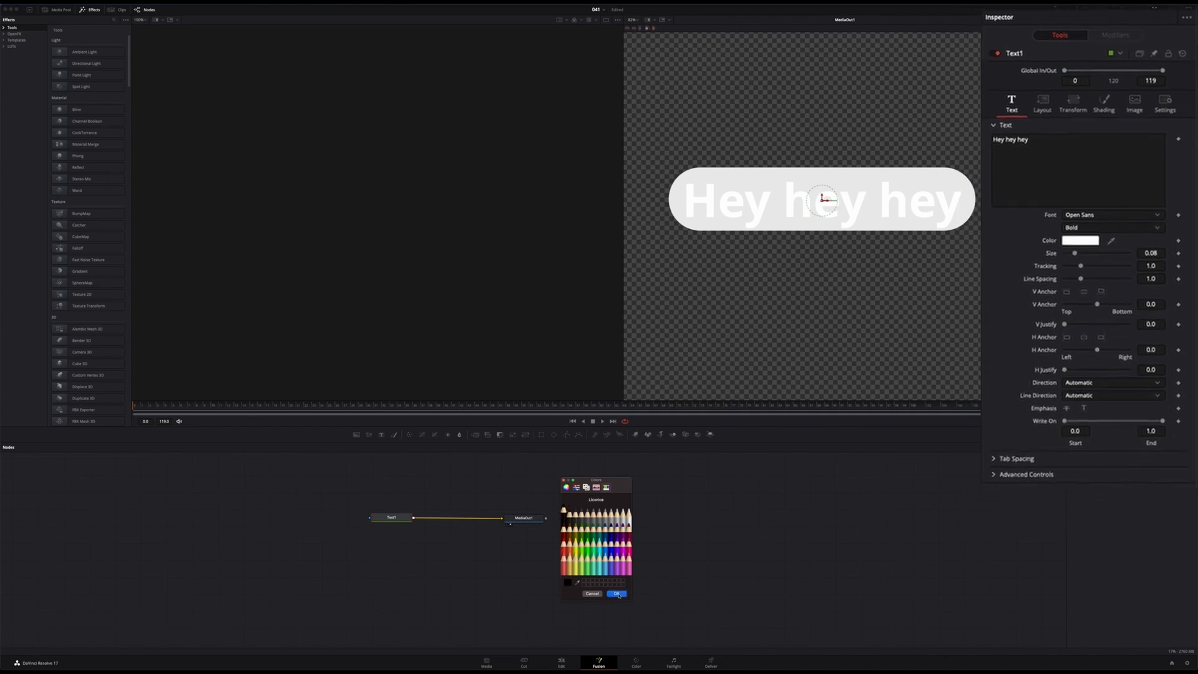
Step: Make the text black at size about 0.057 and preview it over the clip
click(561, 662)
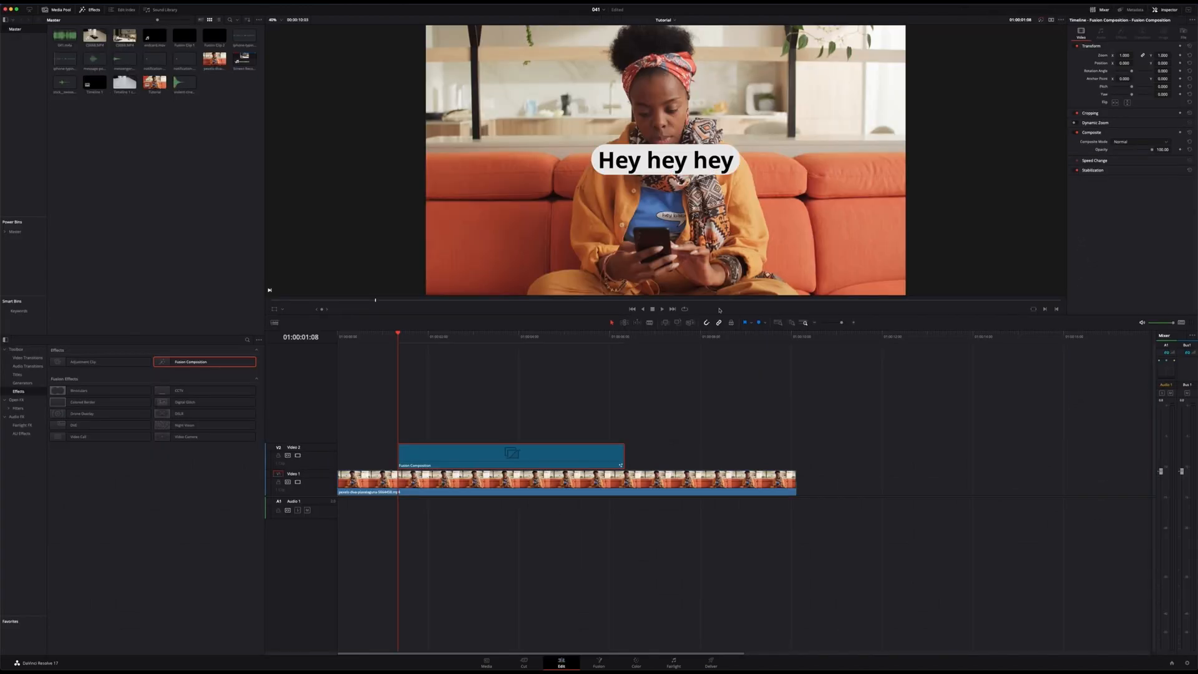
mouse_move(628, 595)
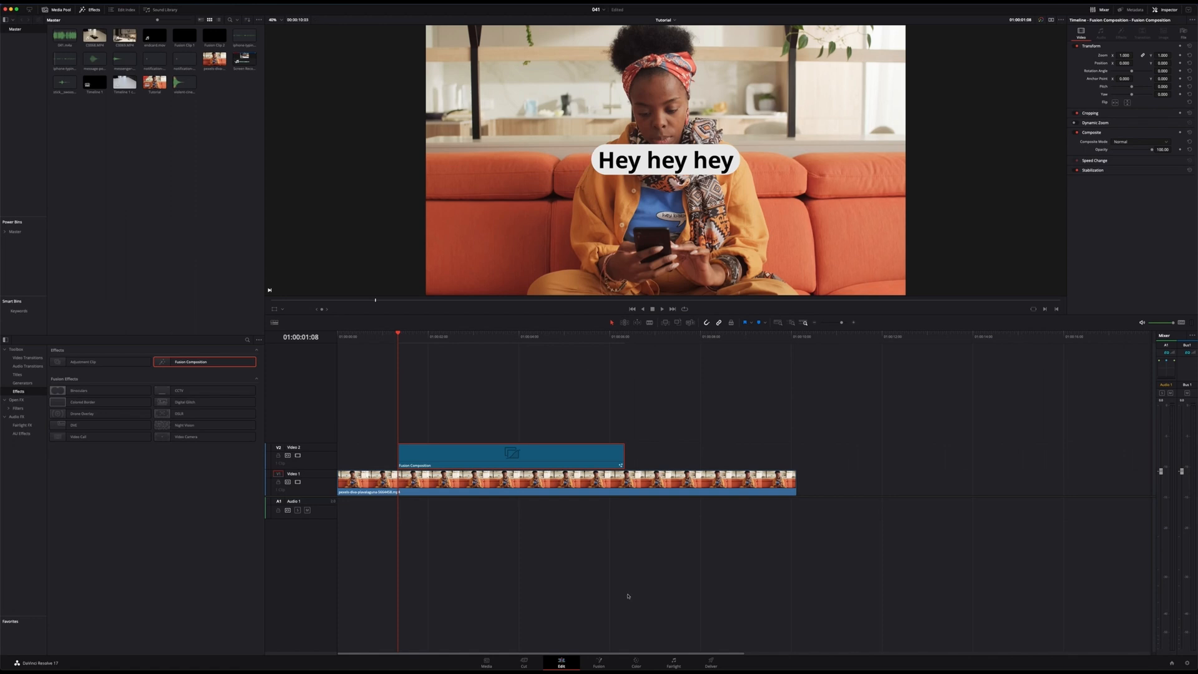
click(598, 661)
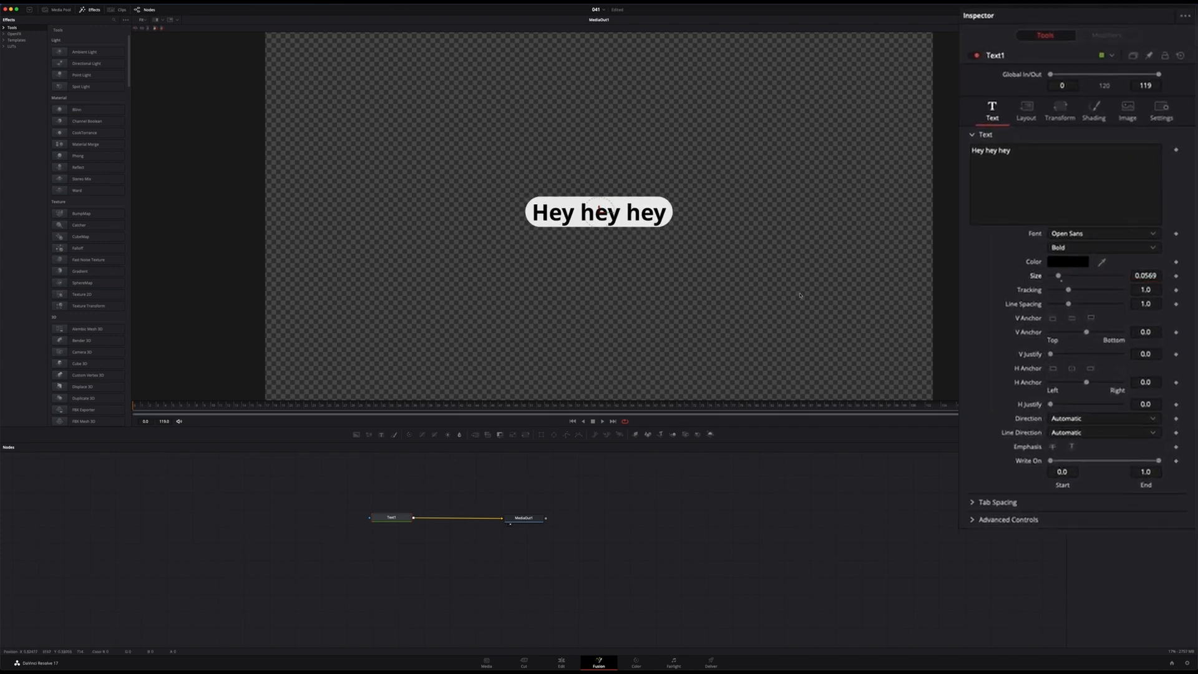
mouse_move(576, 211)
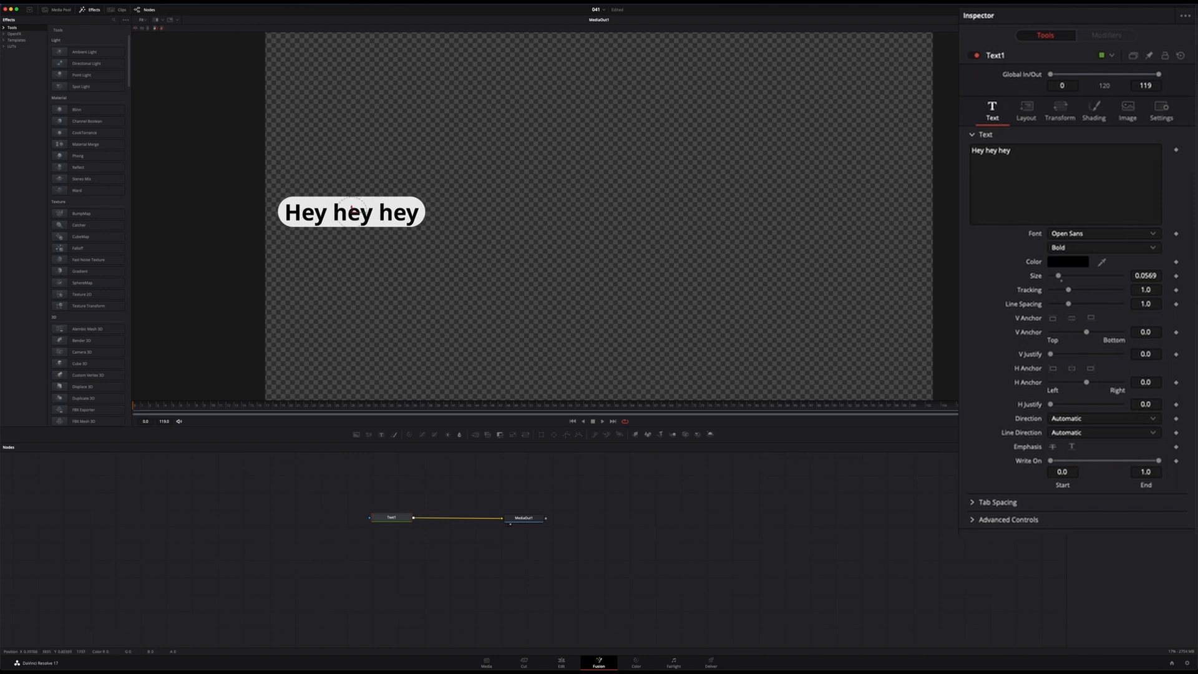
Step: Anchor the title at its top-left so the bubble fits 'Hey hey hey' again
text(asd)
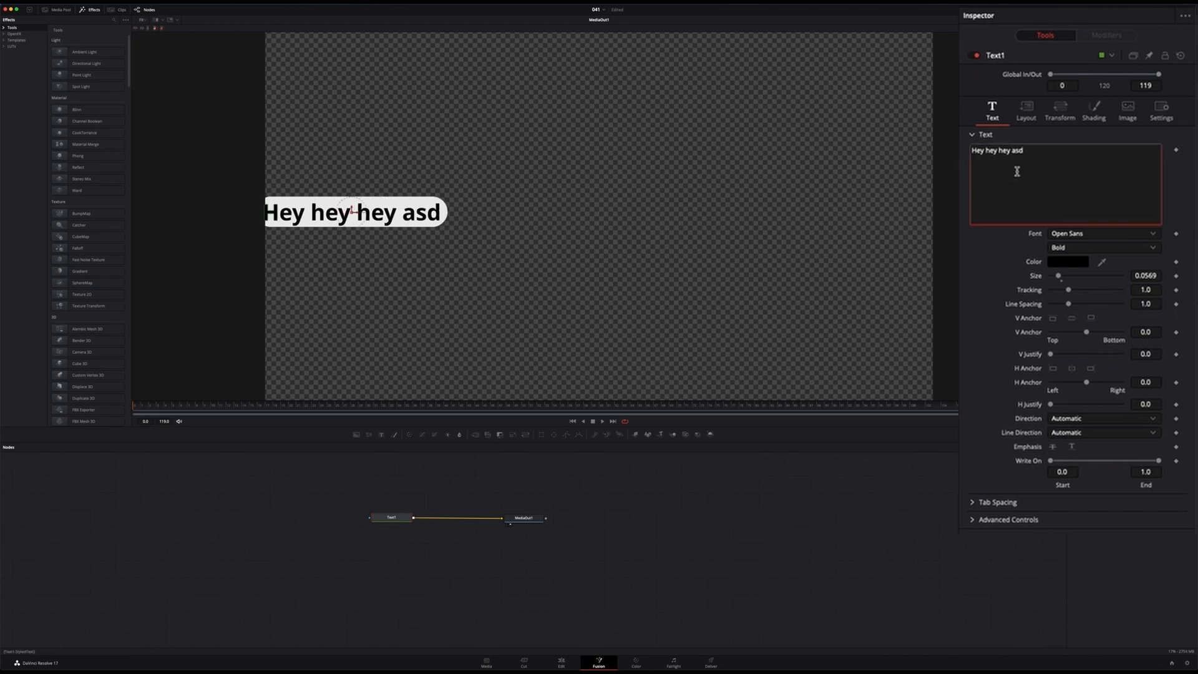
key(BackSpace)
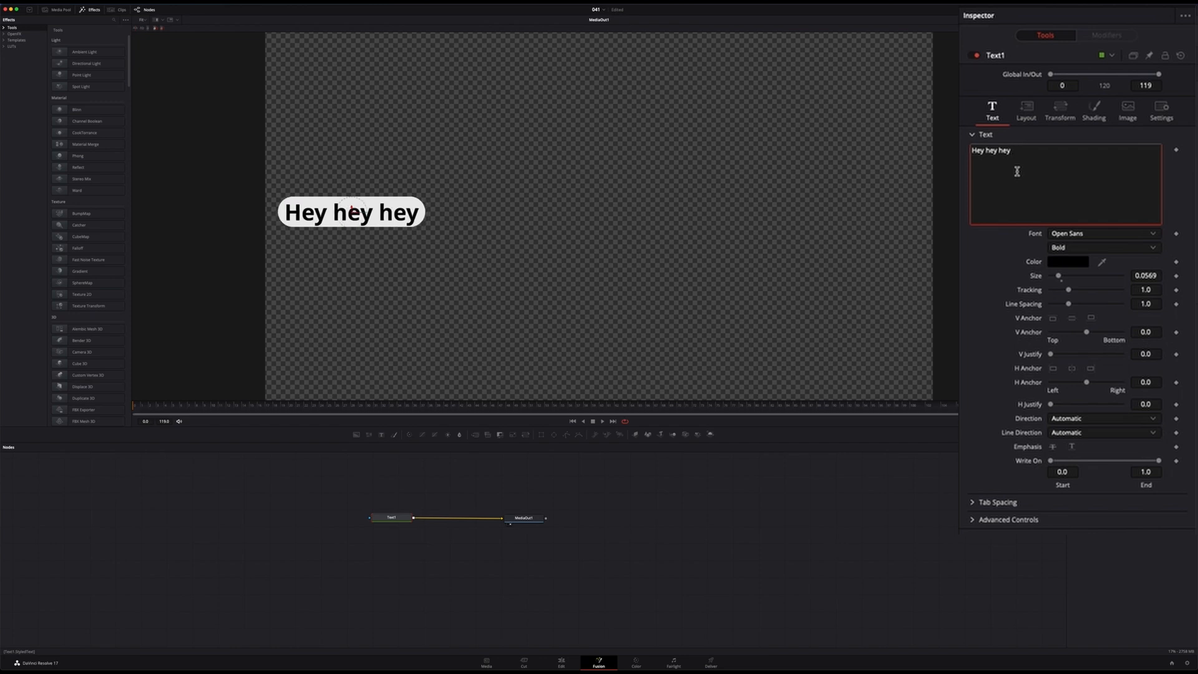
click(1053, 317)
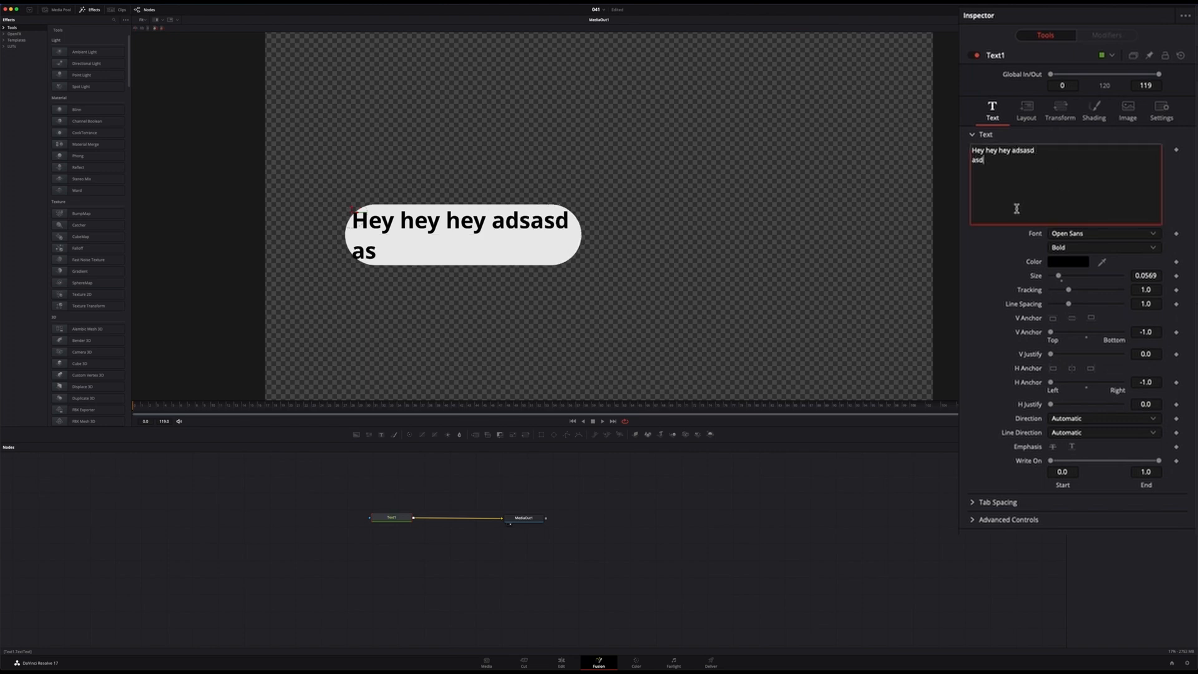
key(backspace)
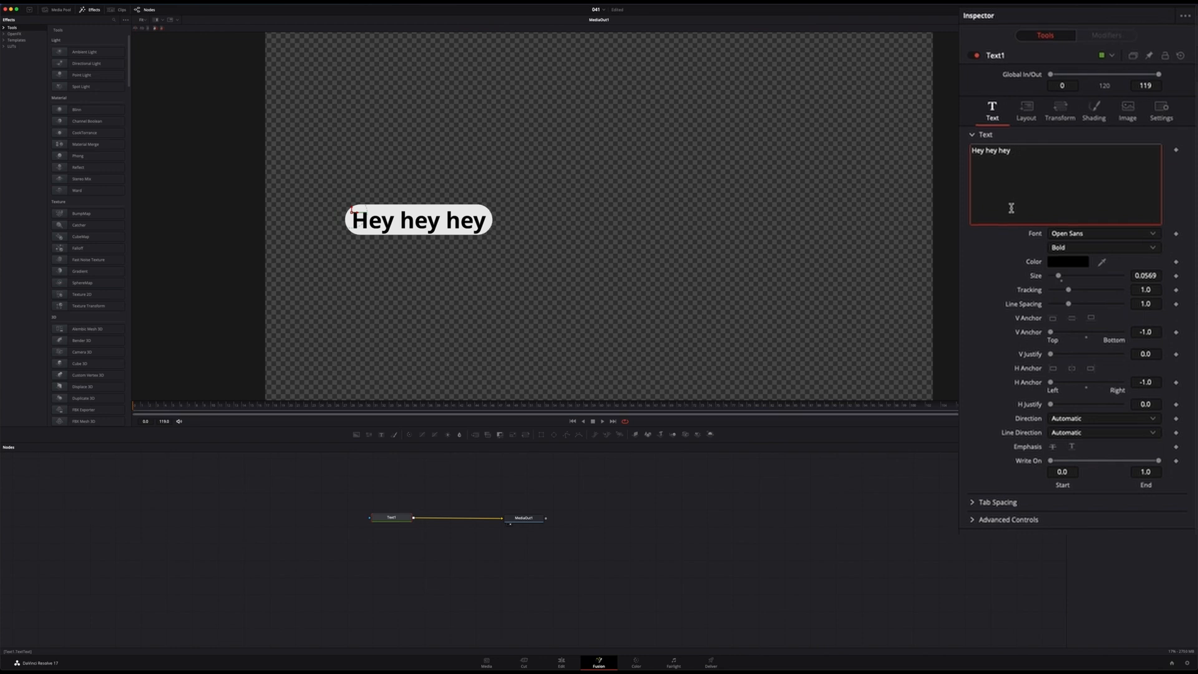
text(asd)
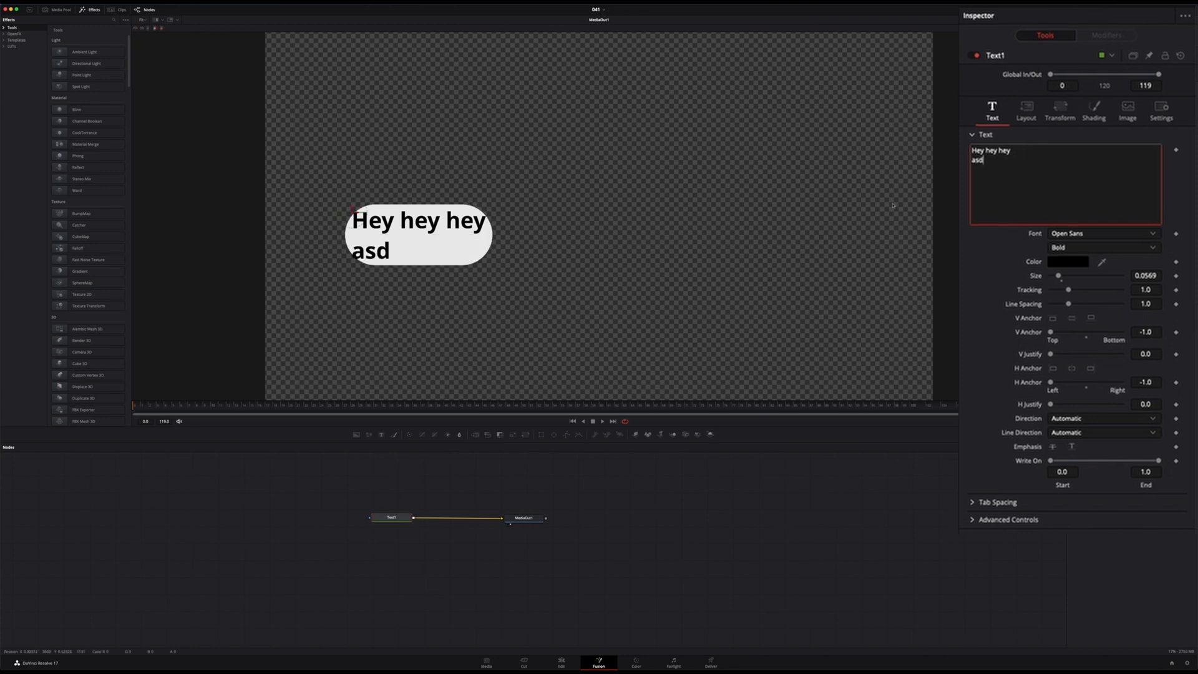
text(asd)
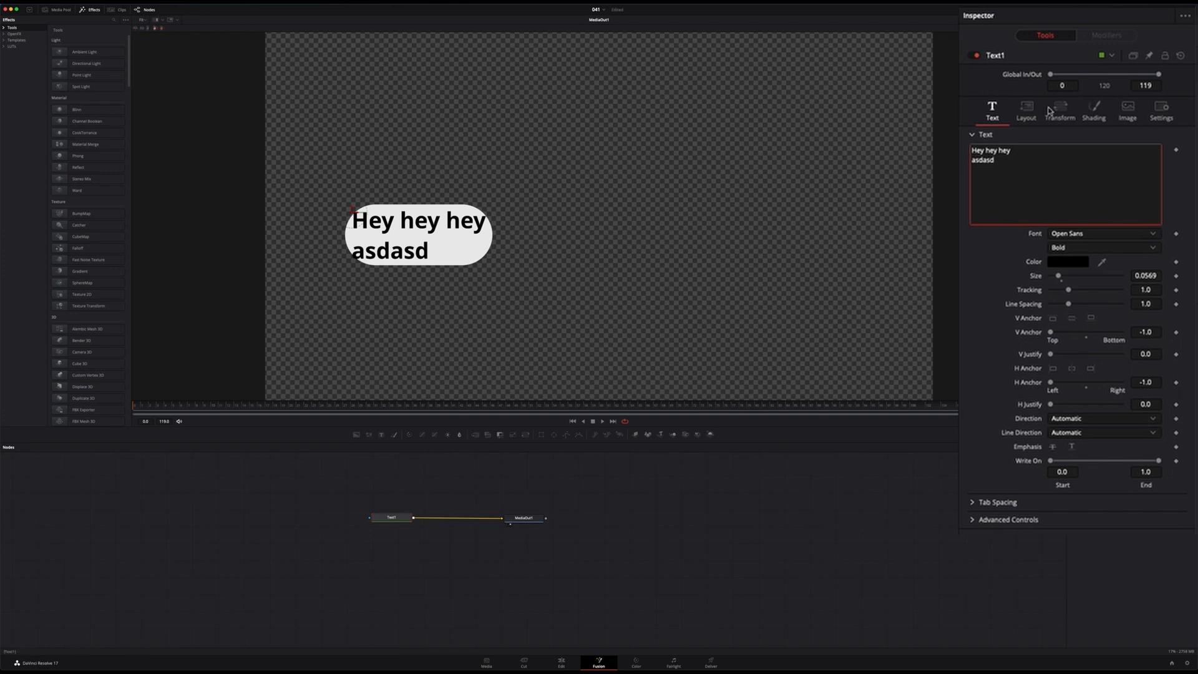
click(1092, 112)
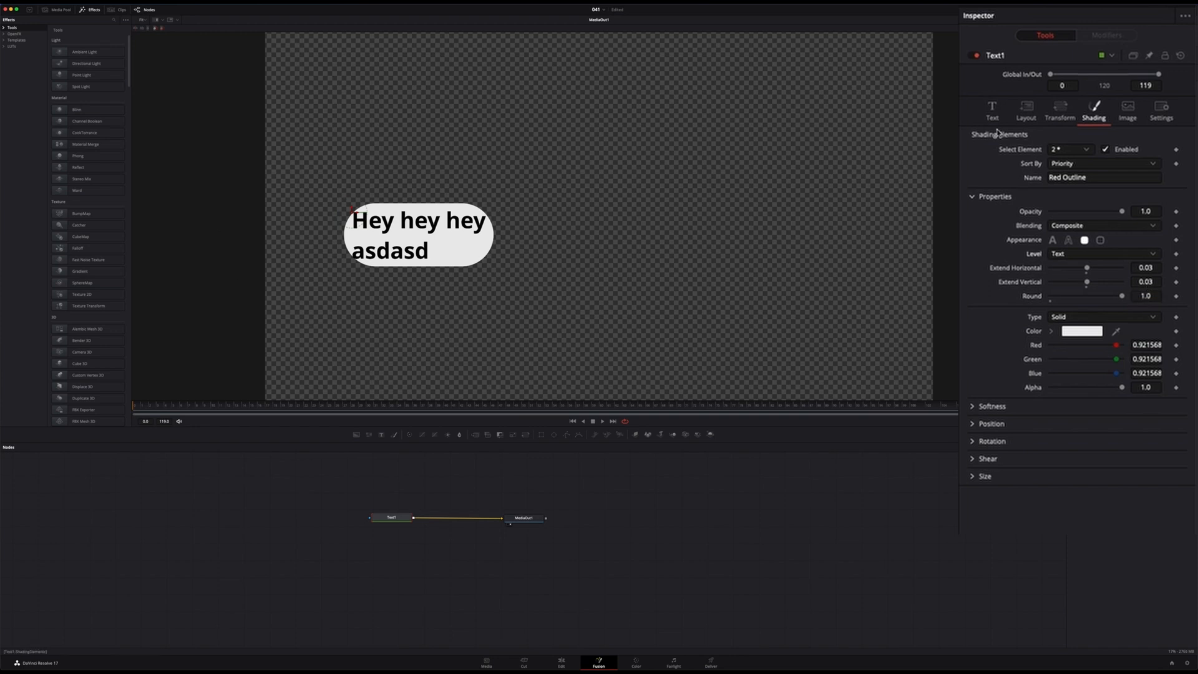
click(992, 109)
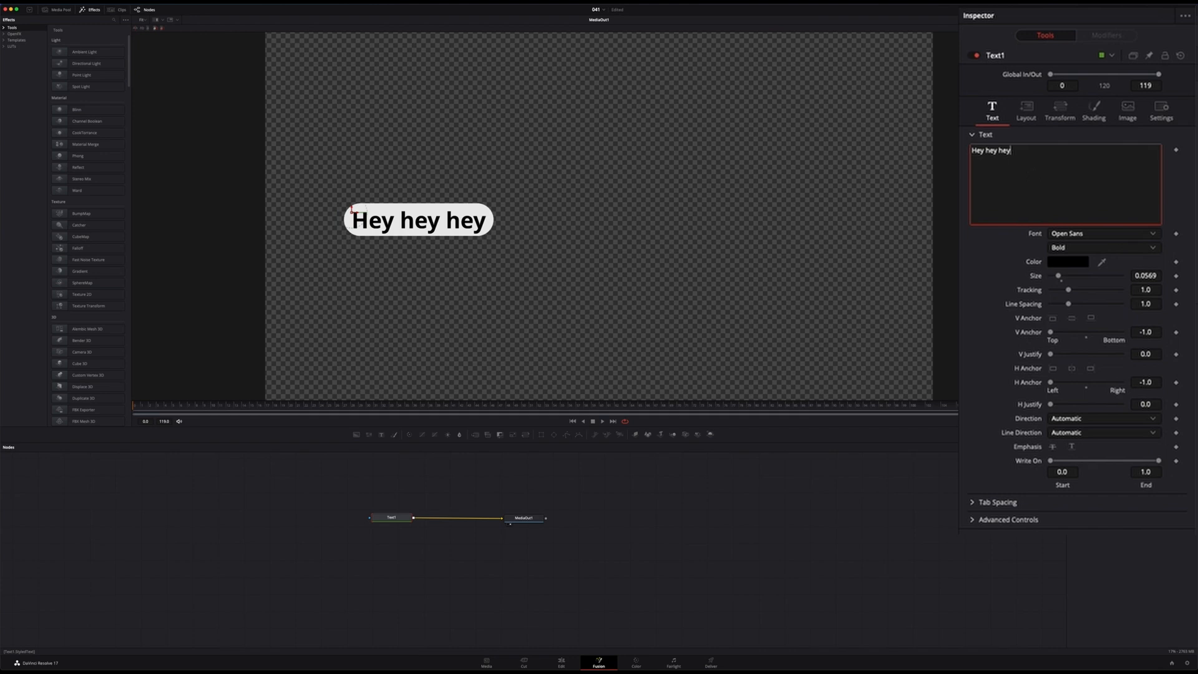
mouse_move(354, 212)
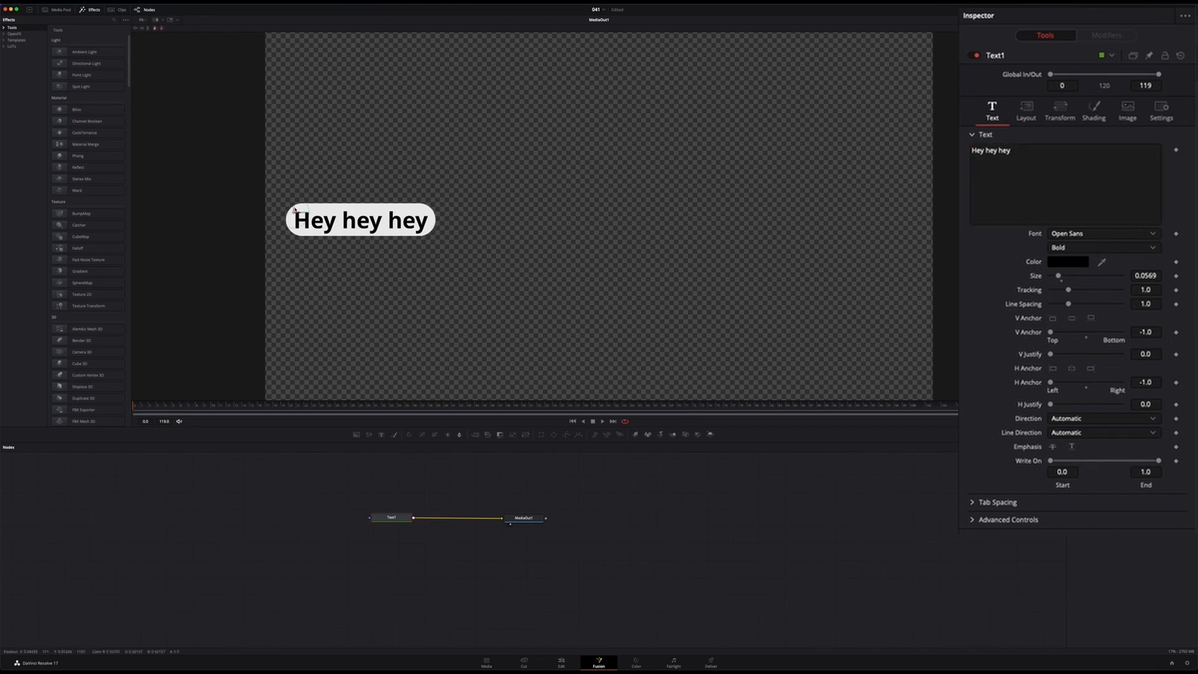
Step: Drag the bubble to the top-left and paste a Text1 copy joined through a Merge node
drag(359, 219, 359, 76)
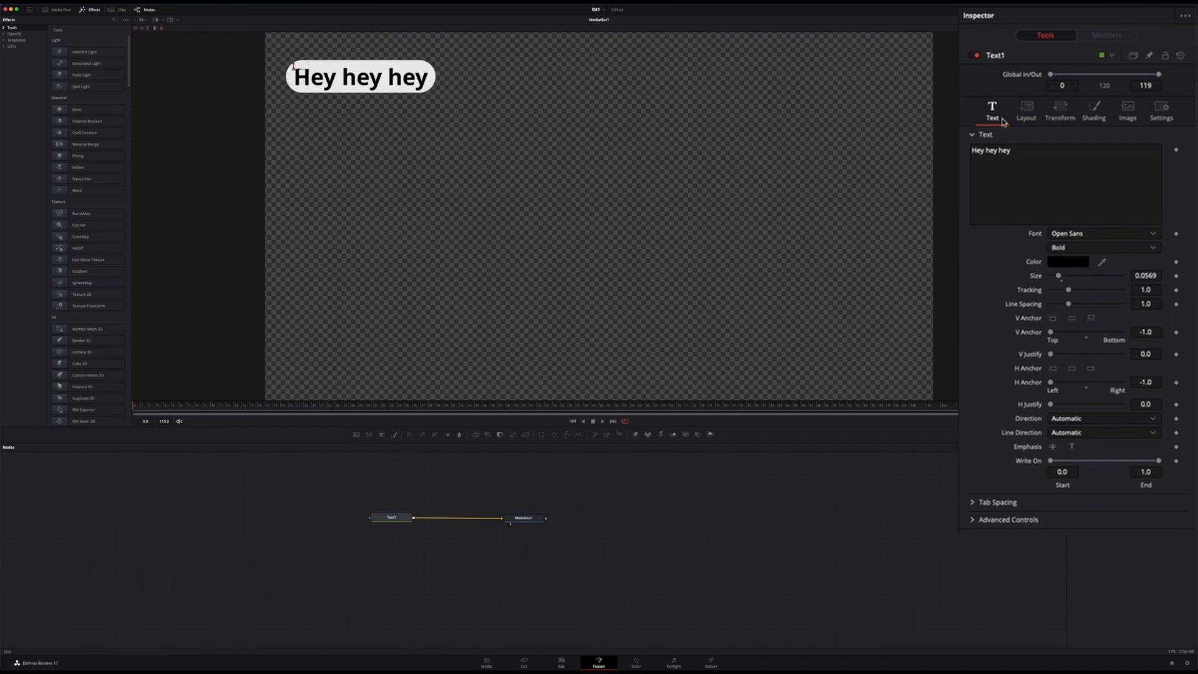
click(1025, 111)
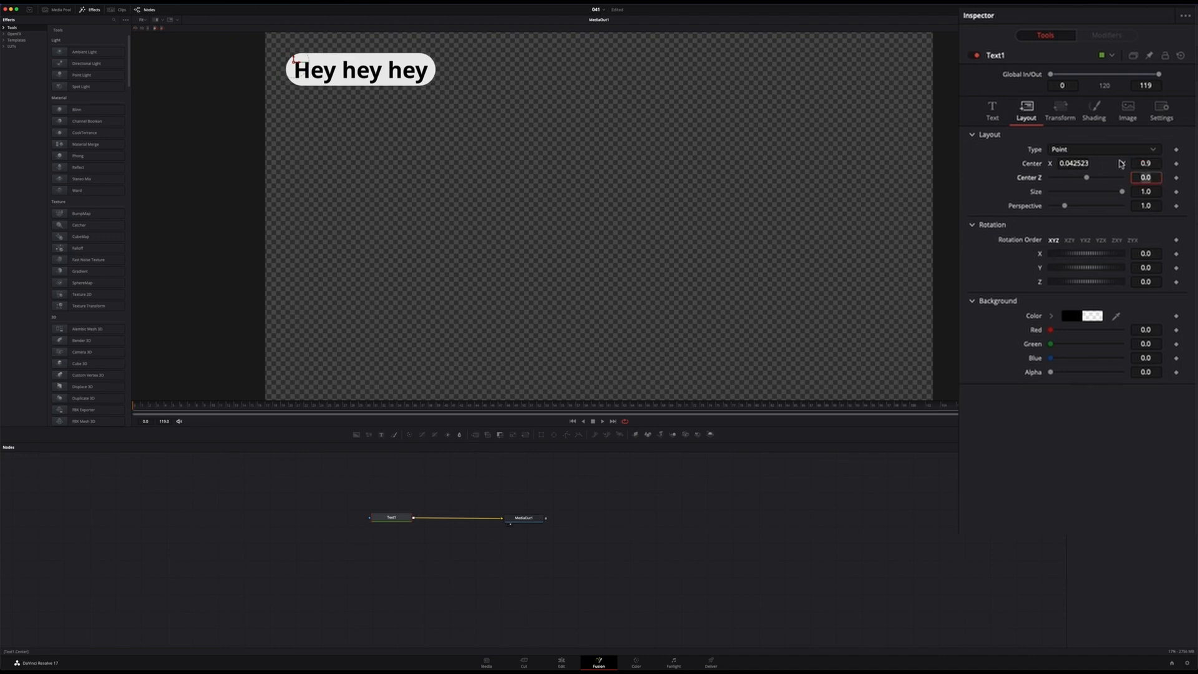
mouse_move(334, 38)
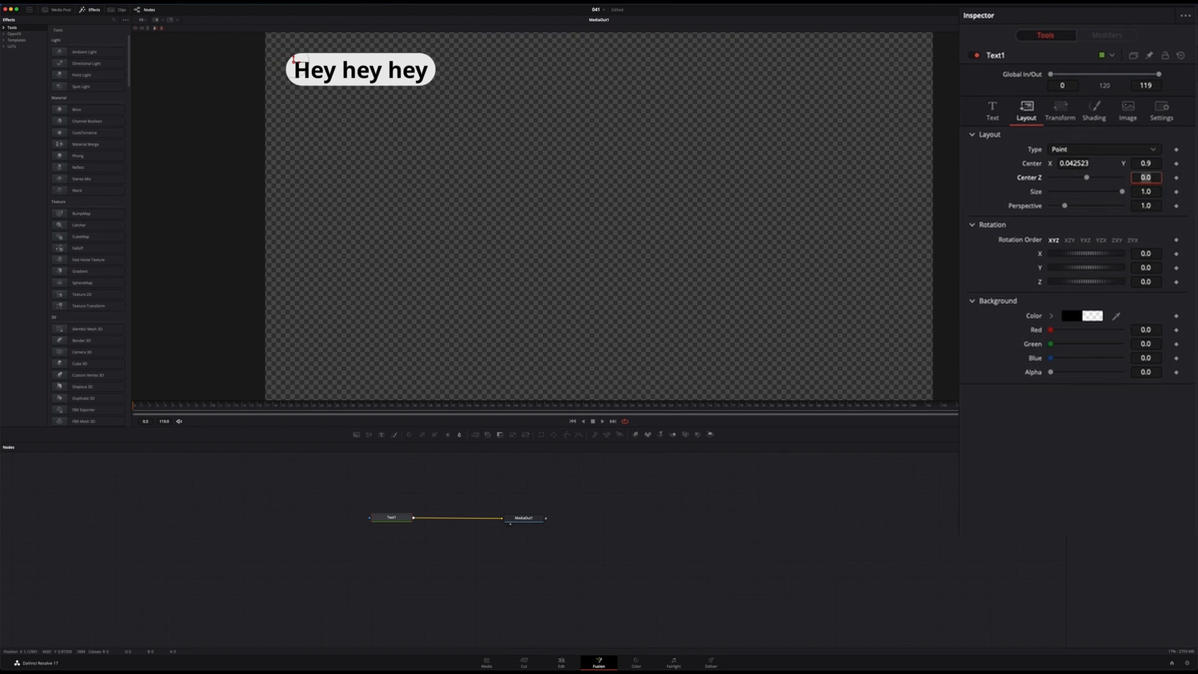
click(1160, 111)
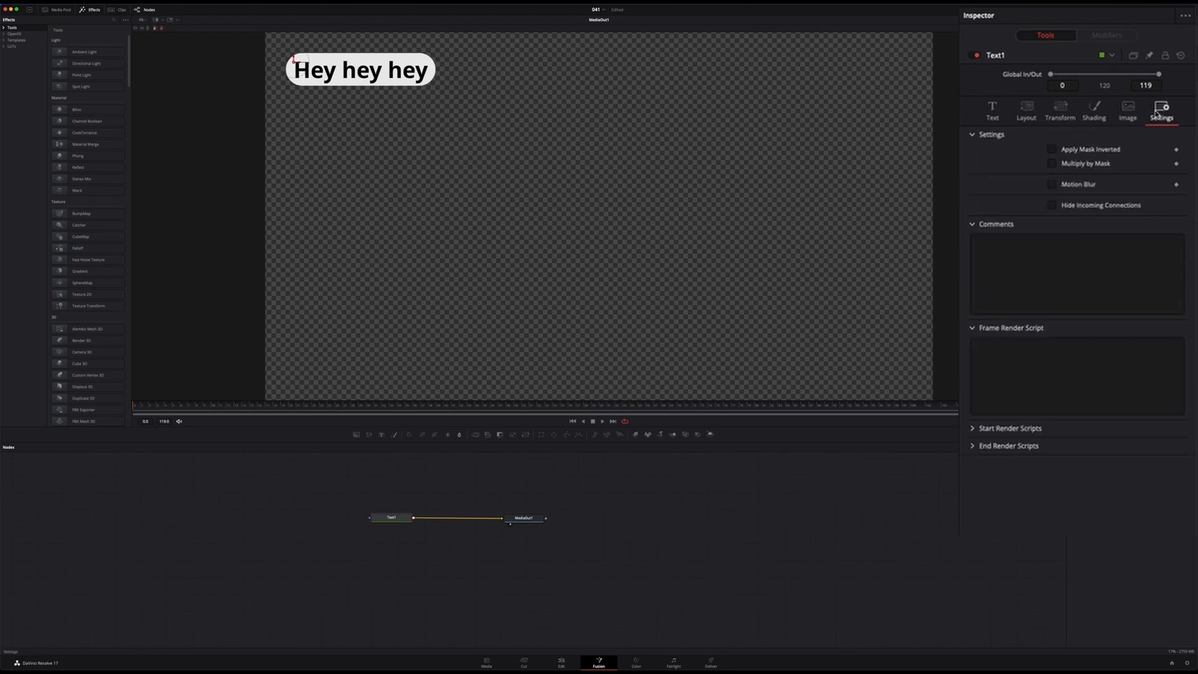
click(1052, 176)
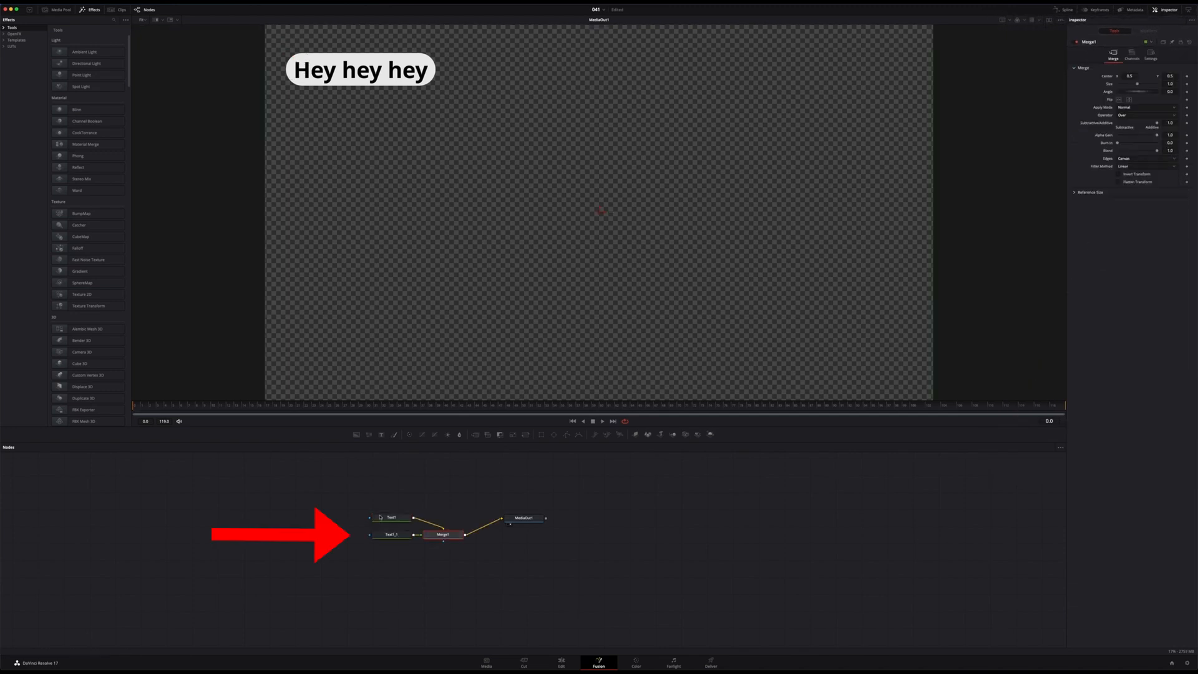
Step: Change the copy to 'What is for diner?', lower its Center Y, and merge another copy
click(391, 534)
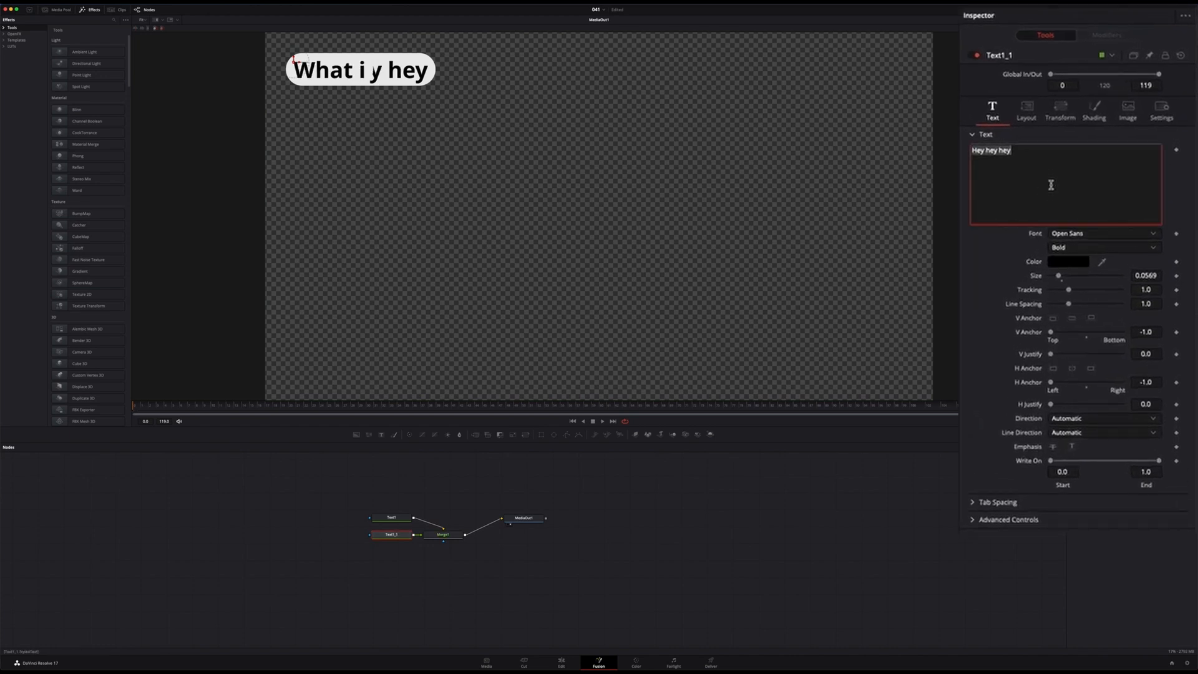
click(1025, 111)
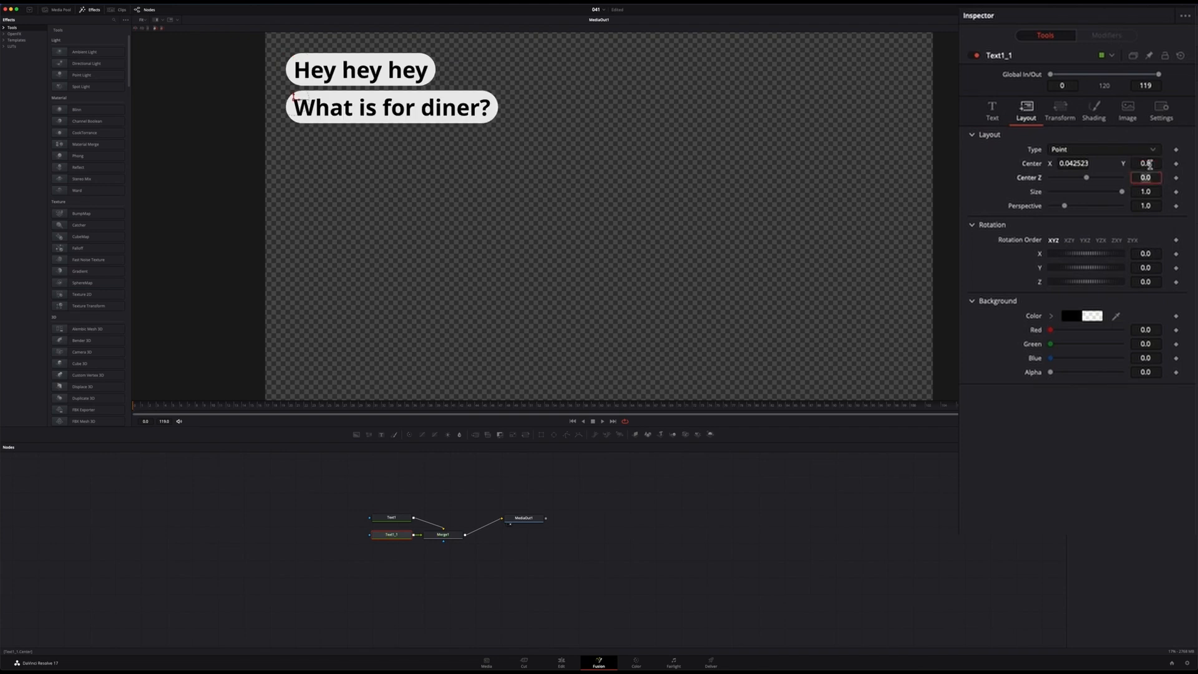
click(1146, 163)
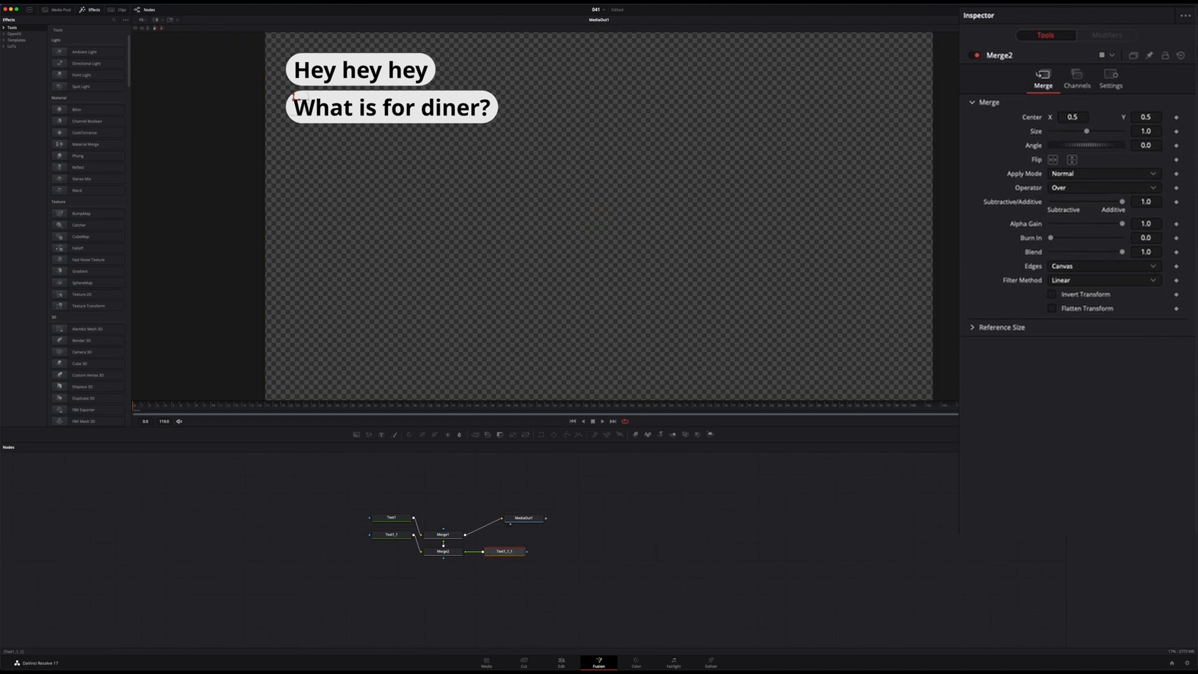
Step: Retext the third copy 'Hum....', set H Anchor to Right, and drag it rightward
click(506, 551)
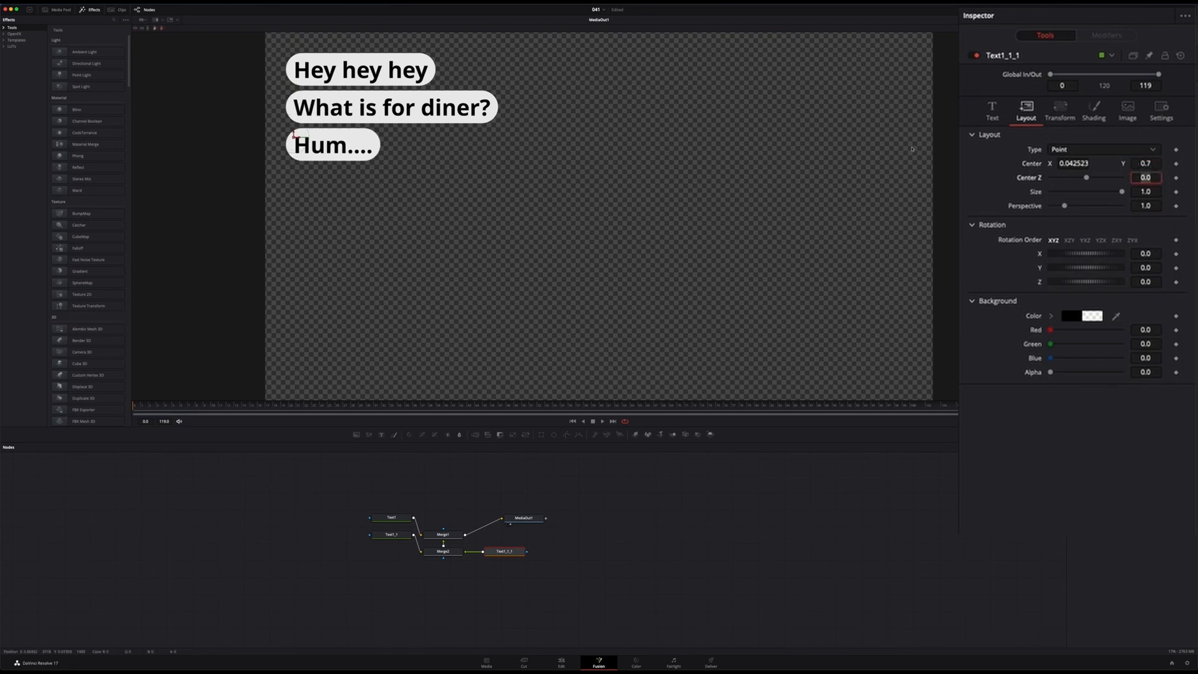
click(991, 109)
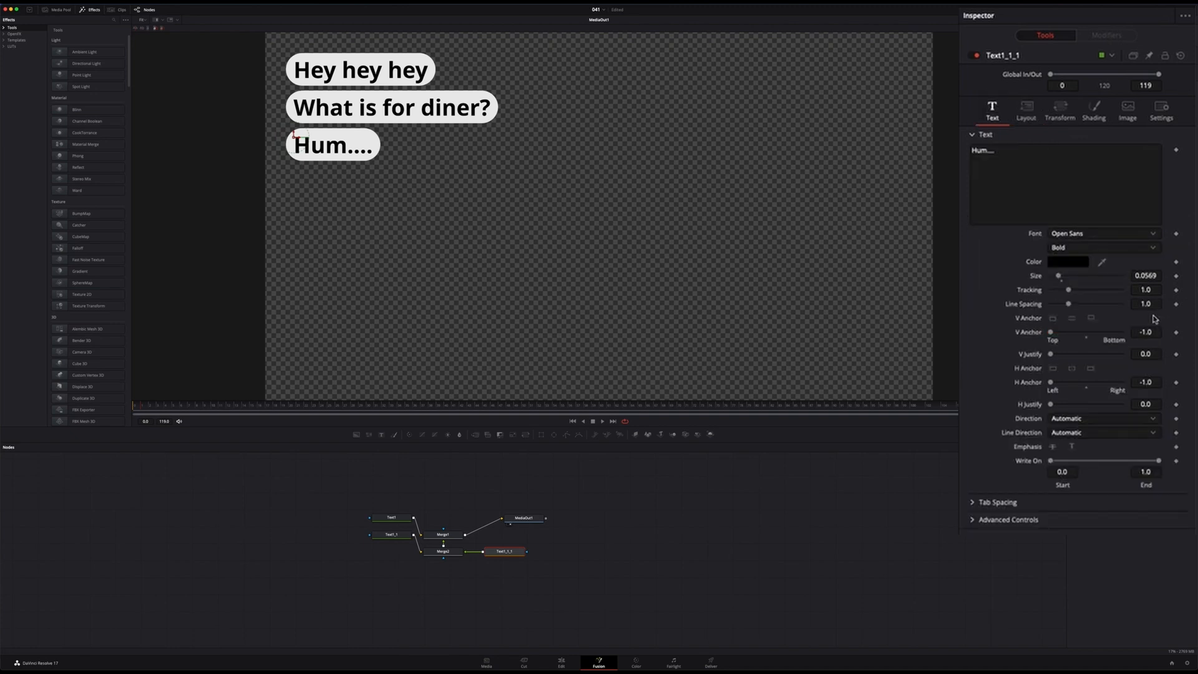
click(1092, 331)
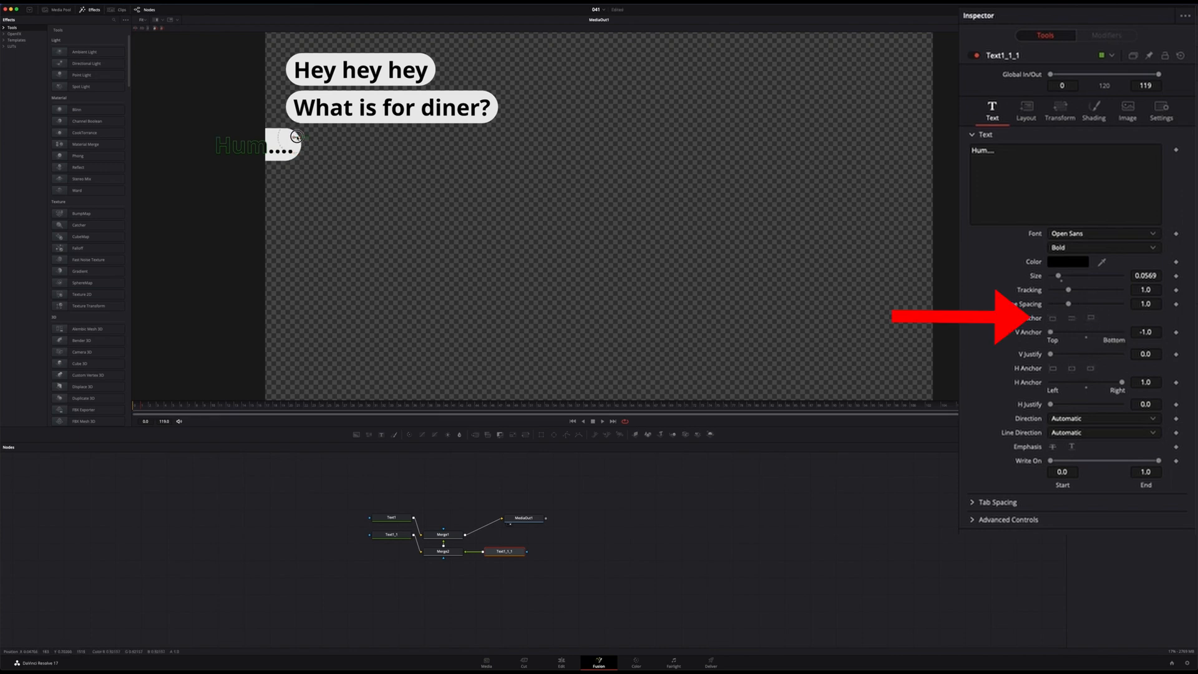
drag(258, 144, 520, 144)
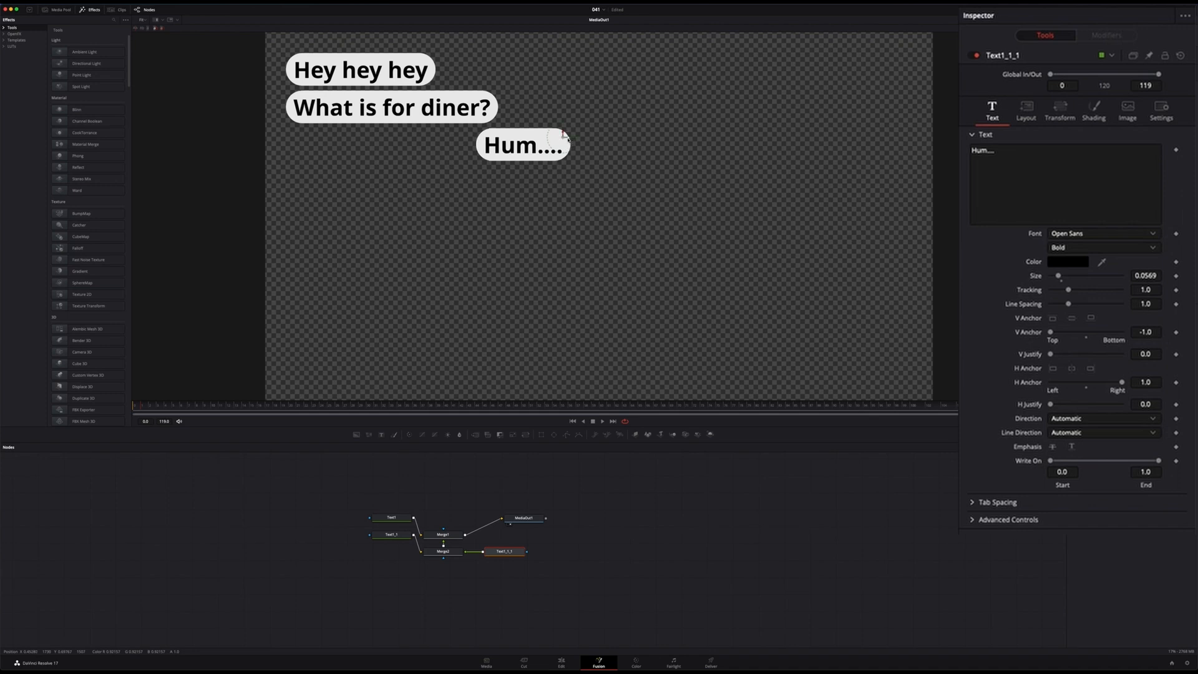
Step: Preview the blue, white-lettered Hum.... bubble on the Edit page, then merge a fourth copy
click(1093, 109)
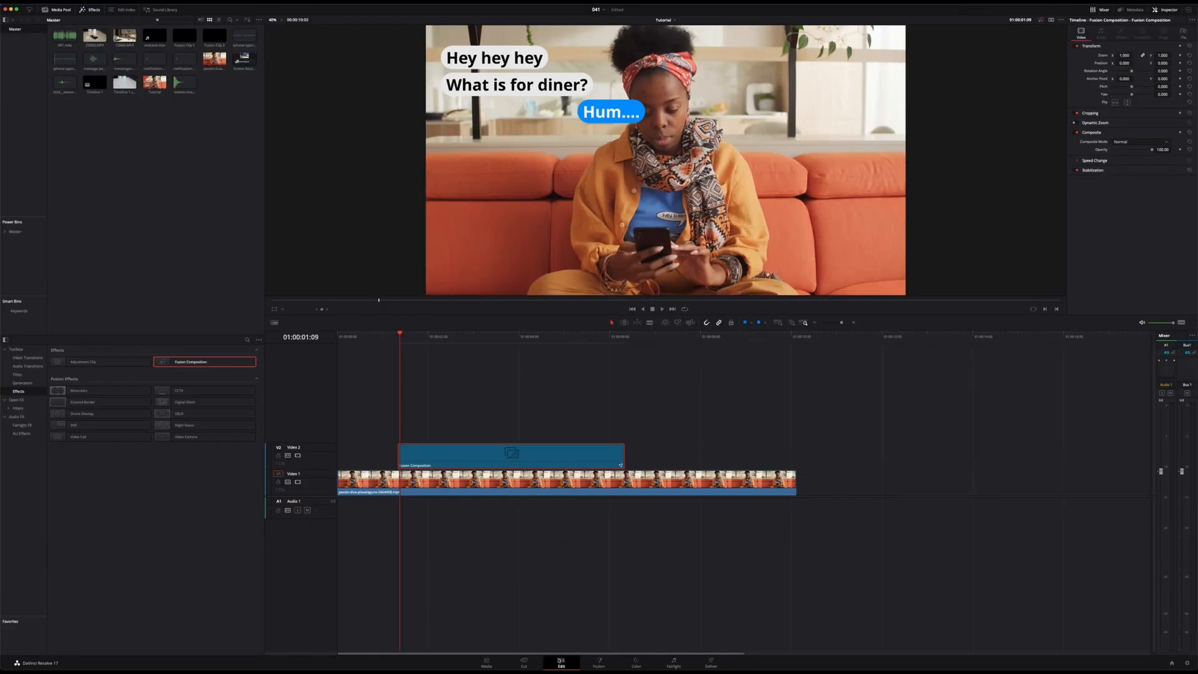
click(599, 662)
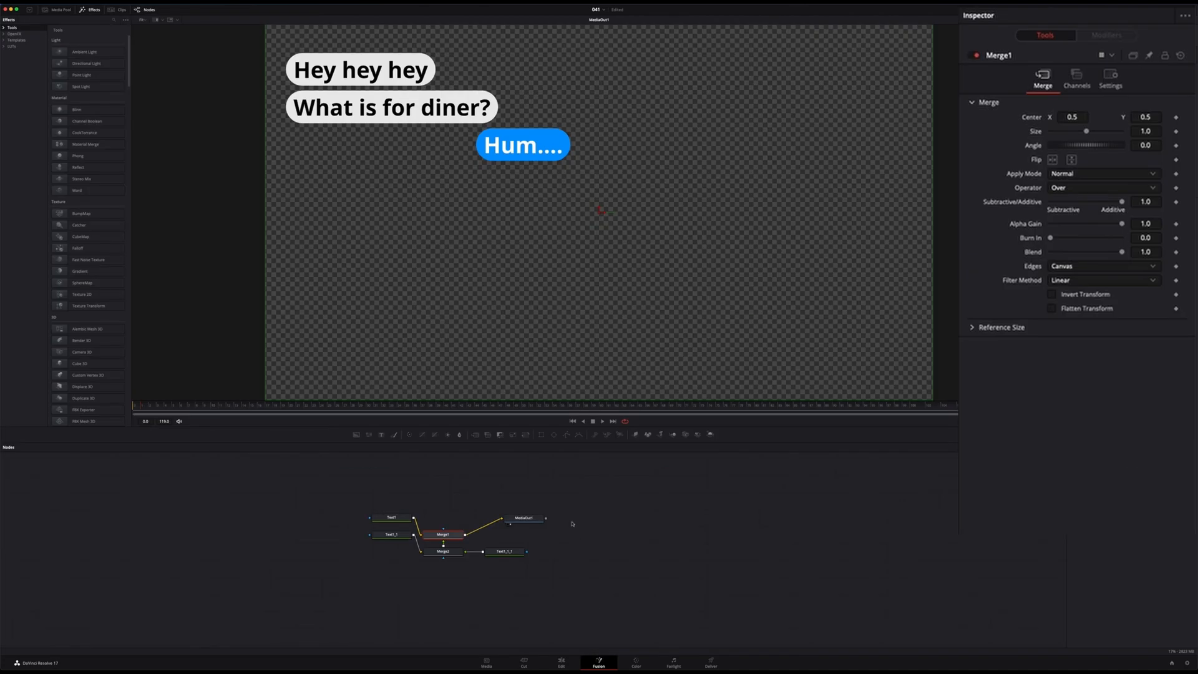
click(504, 552)
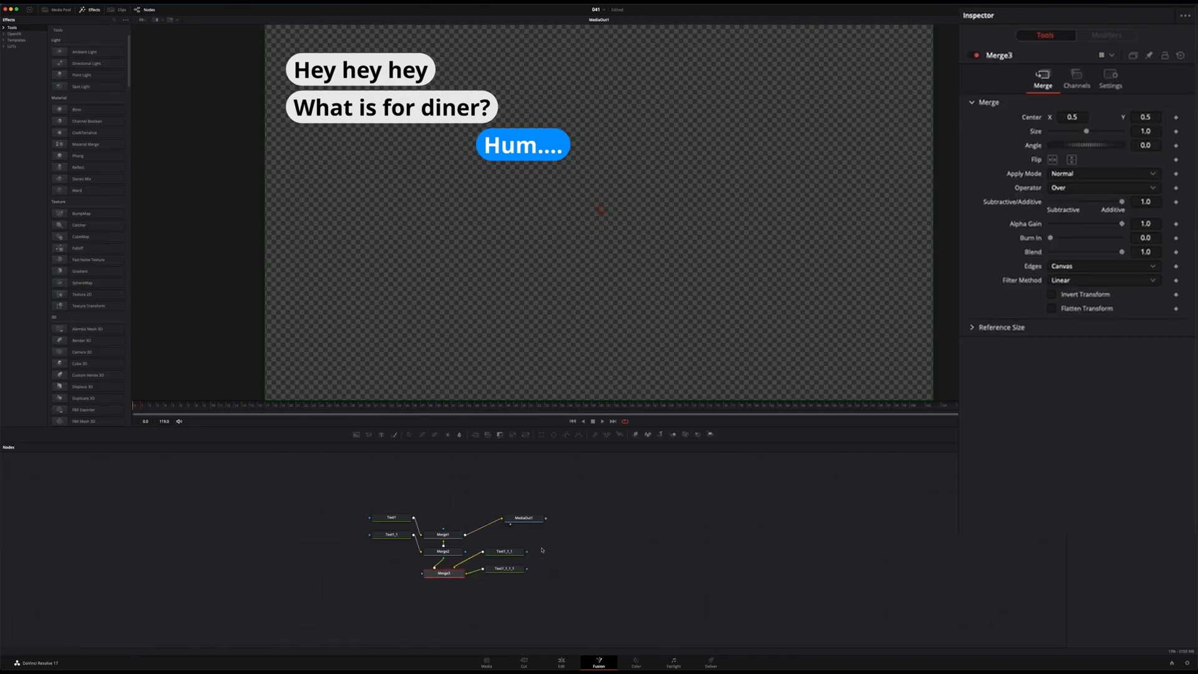
Step: Retext the newest copy 'pizza???', place it below Hum...., and preview all four bubbles
click(503, 573)
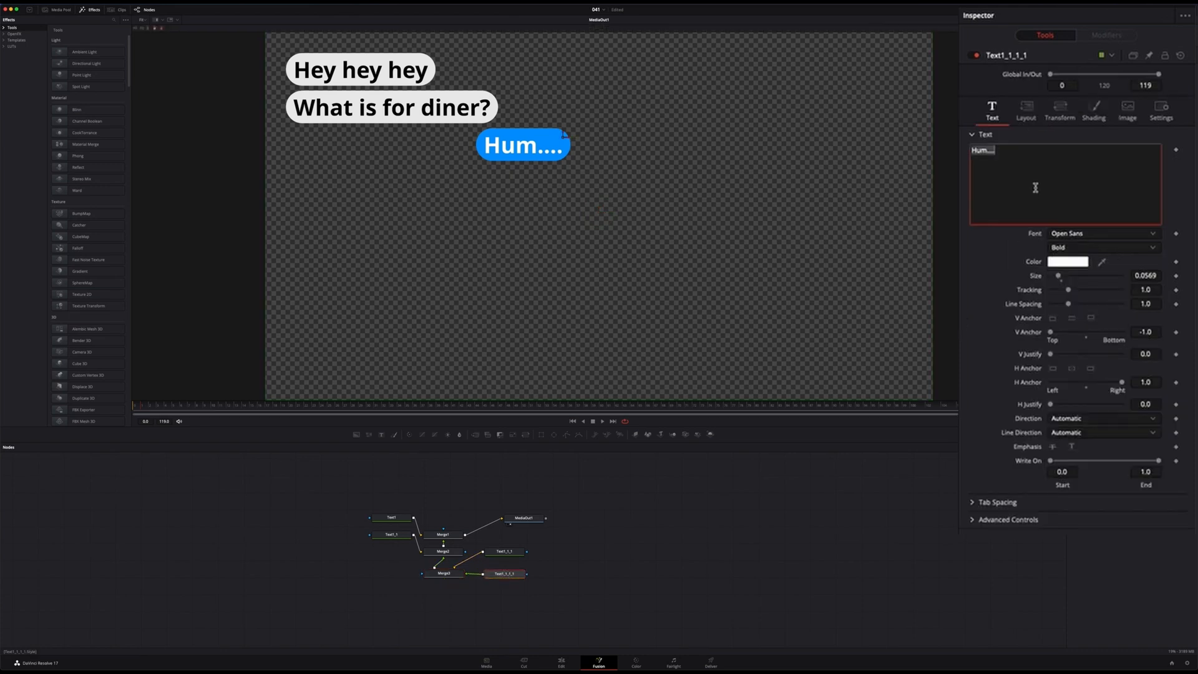
text(pizza???)
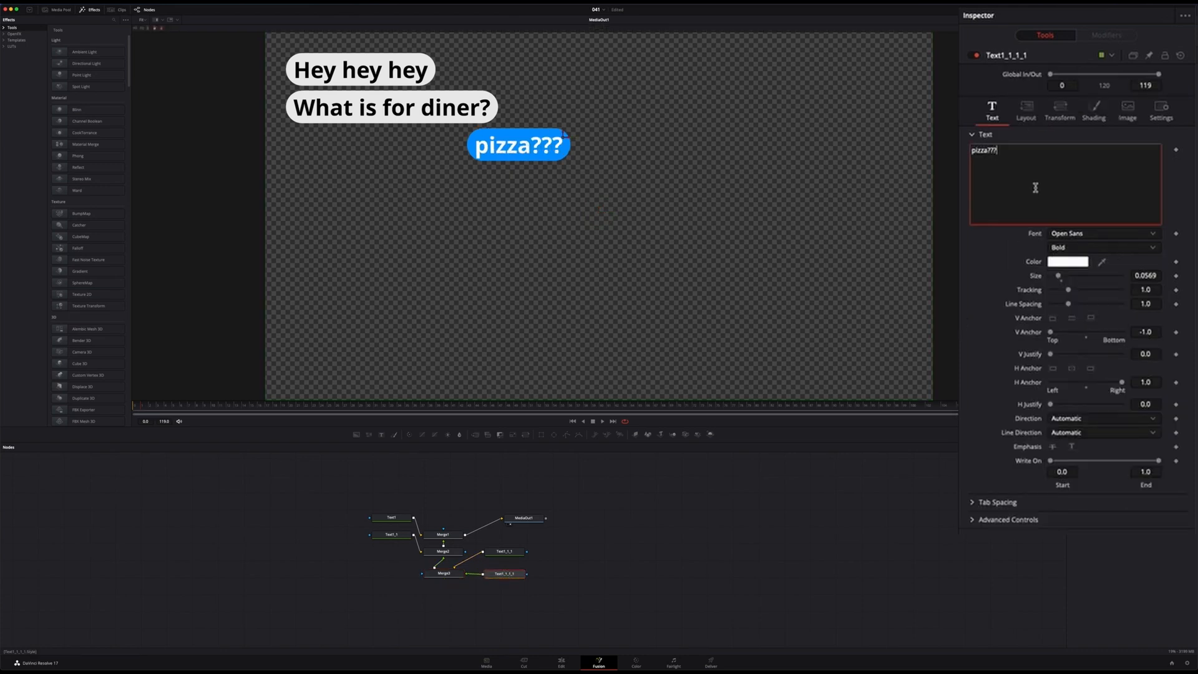
click(1025, 109)
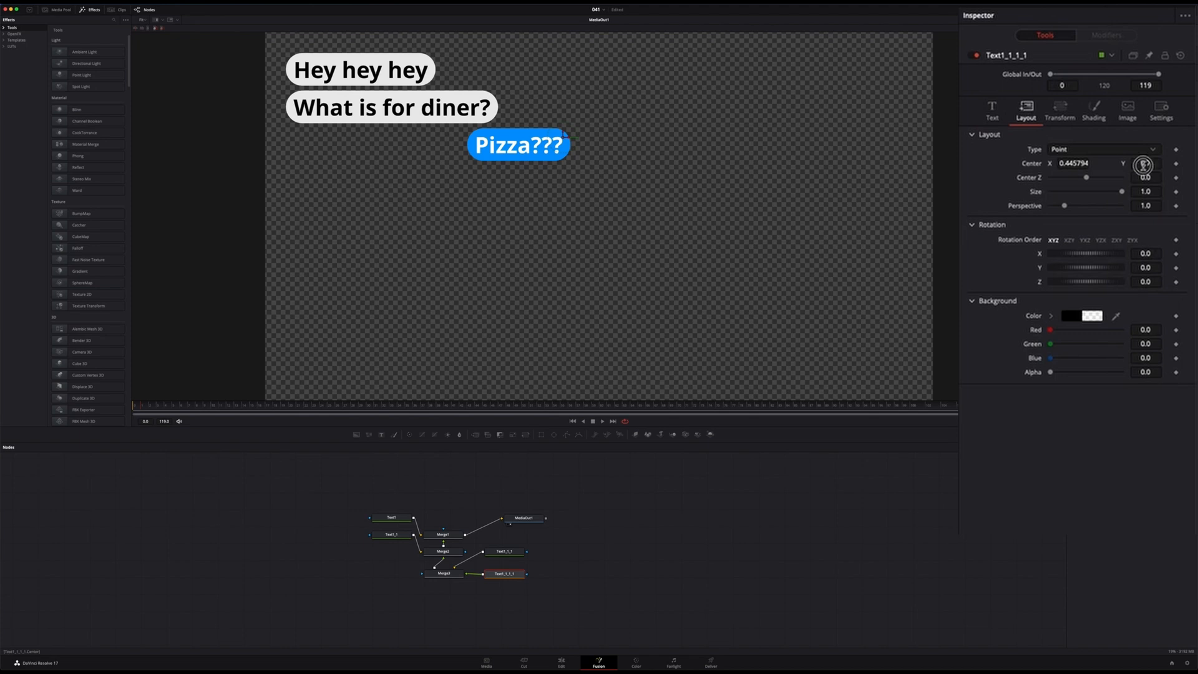
click(991, 109)
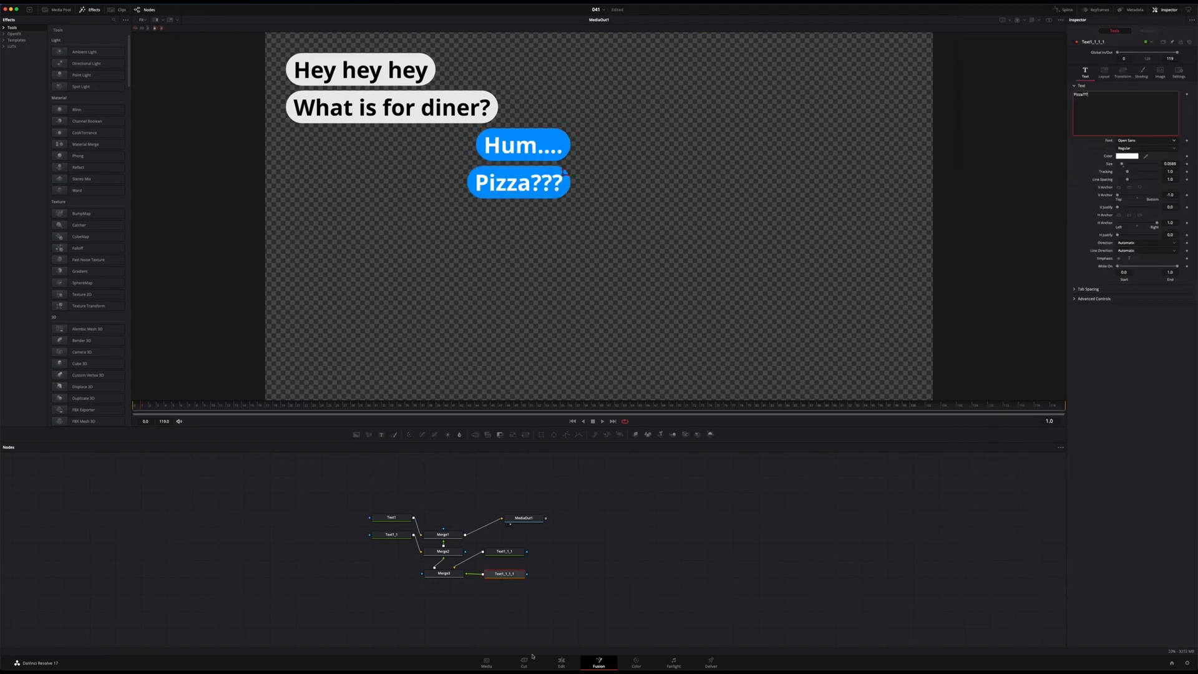
click(561, 661)
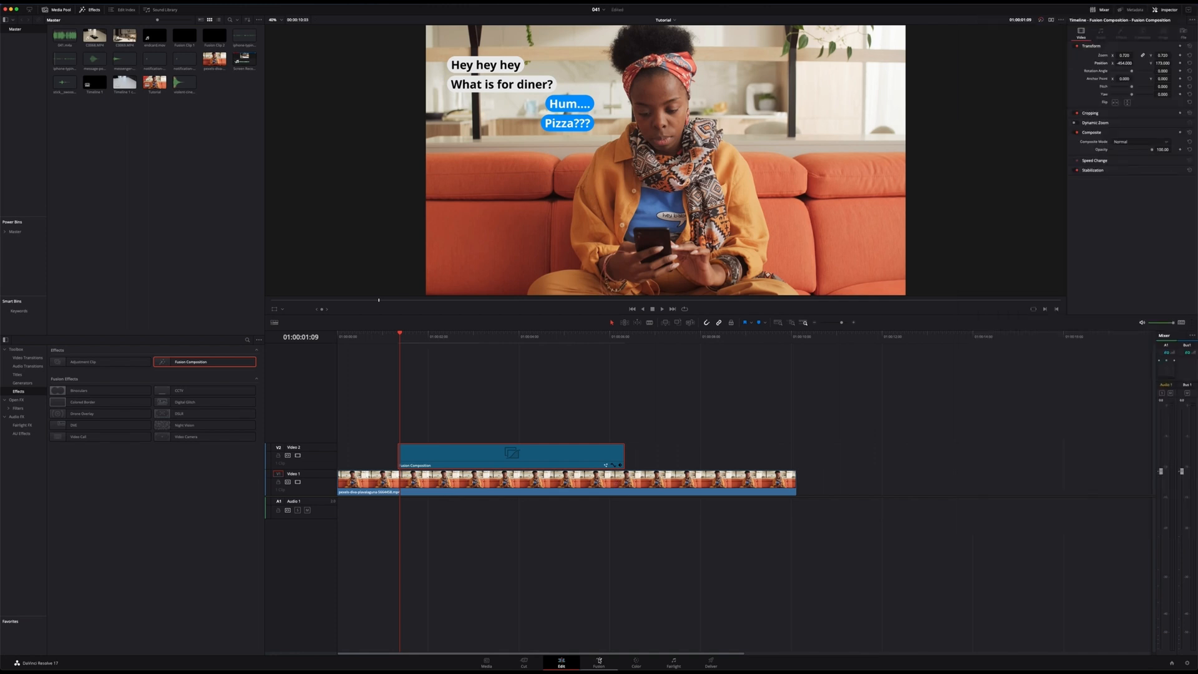
Step: Merge a small white 'Friend' label in above the Hey hey hey bubble
click(598, 662)
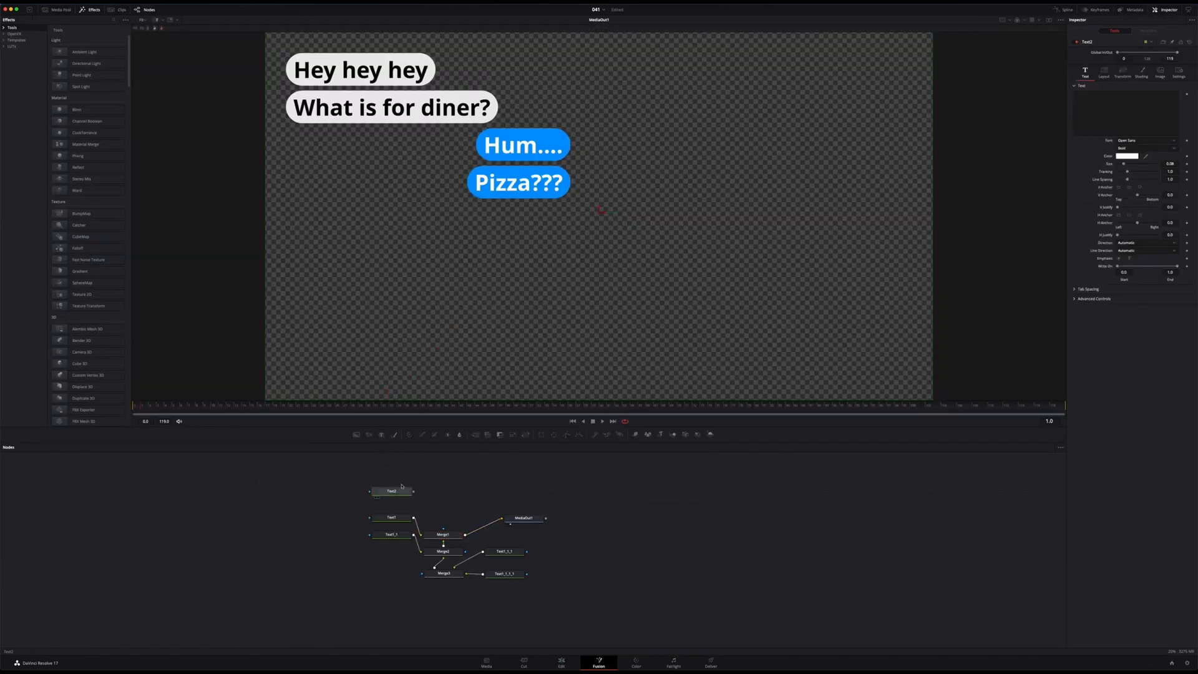
click(1126, 111)
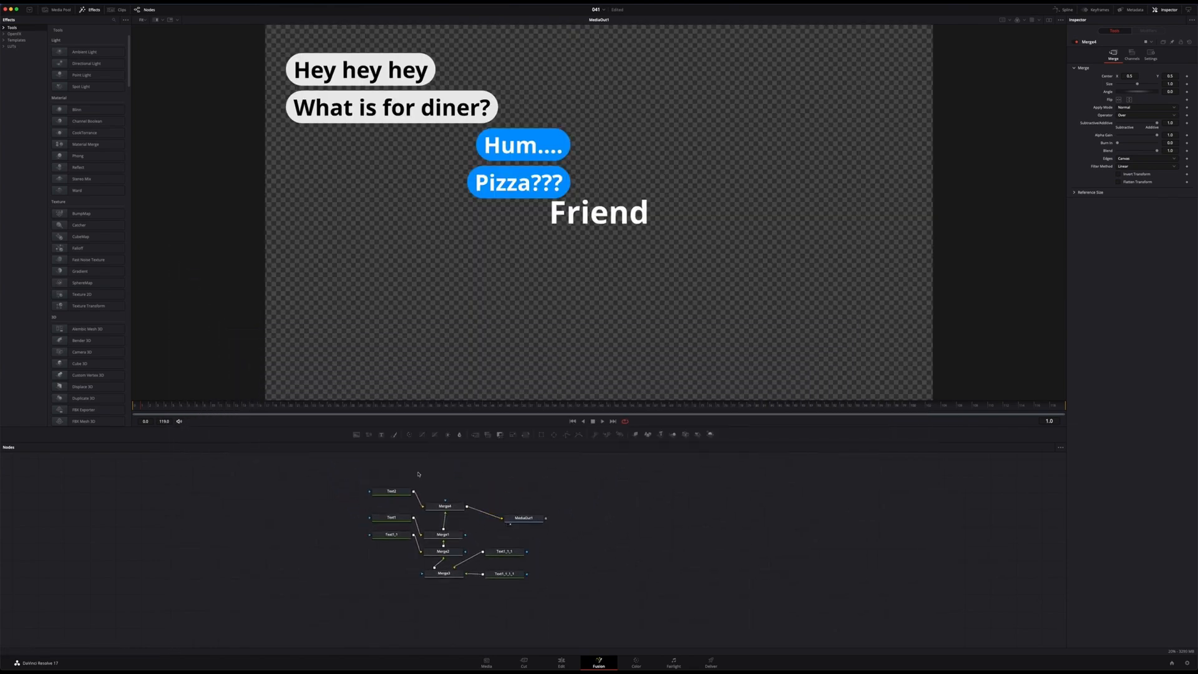
click(392, 491)
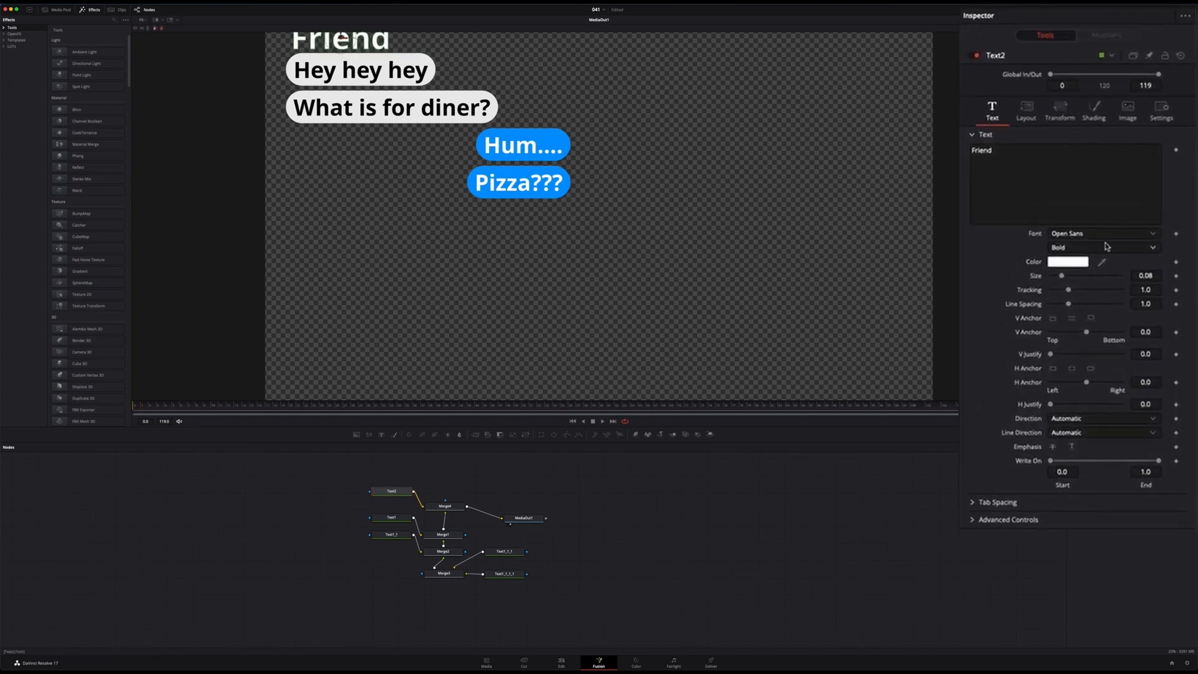
triple_click(1145, 275)
text(0.0328)
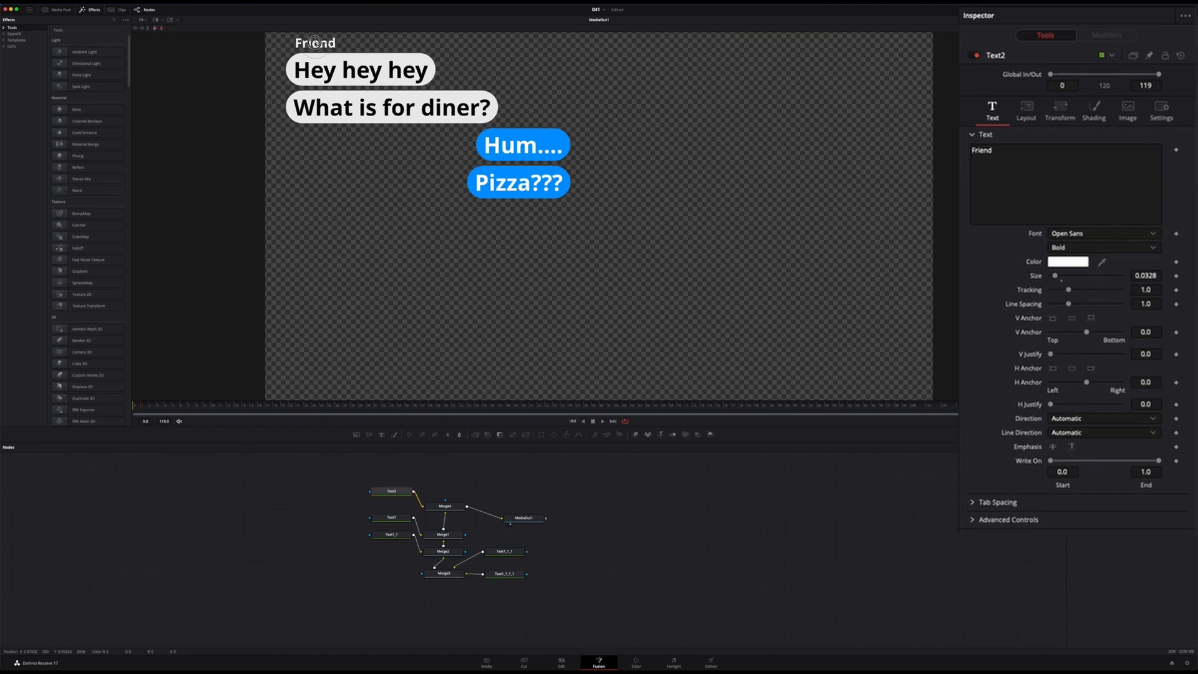
click(443, 506)
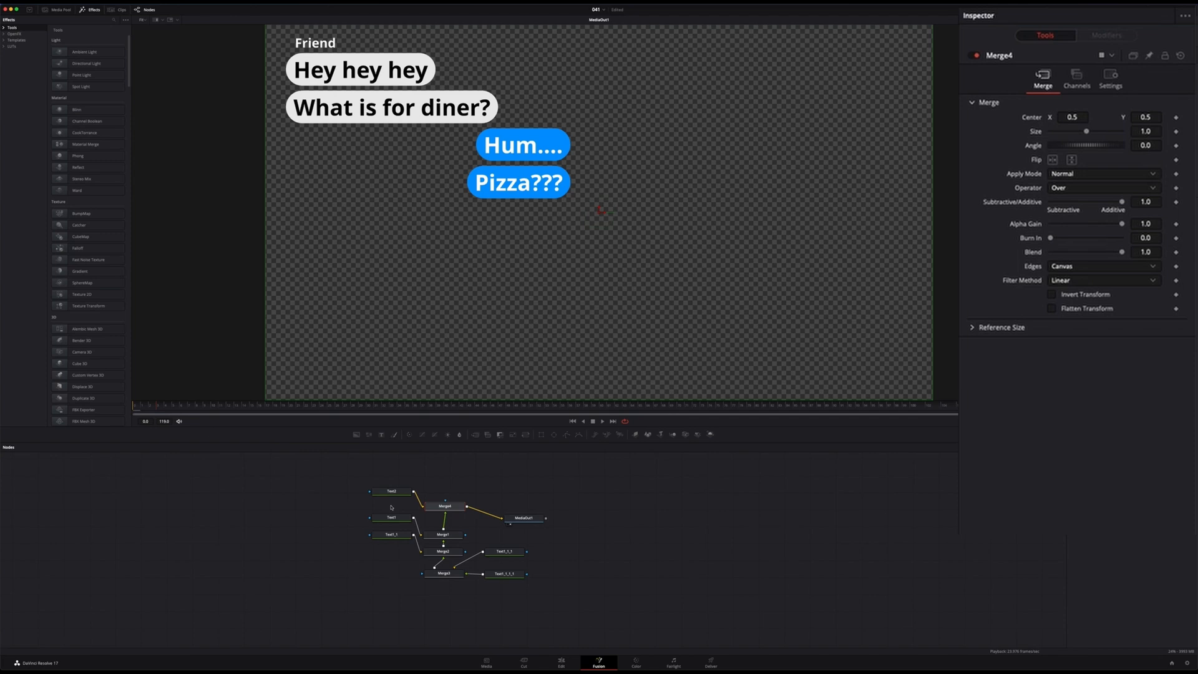
click(391, 517)
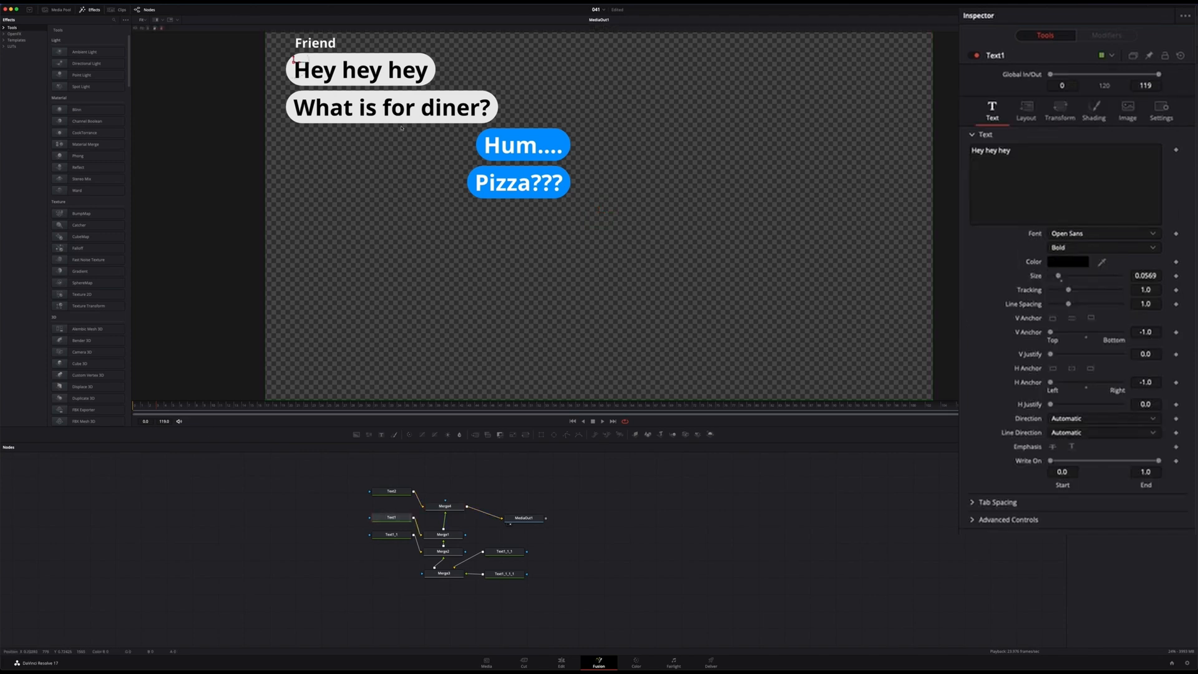
mouse_move(1064, 159)
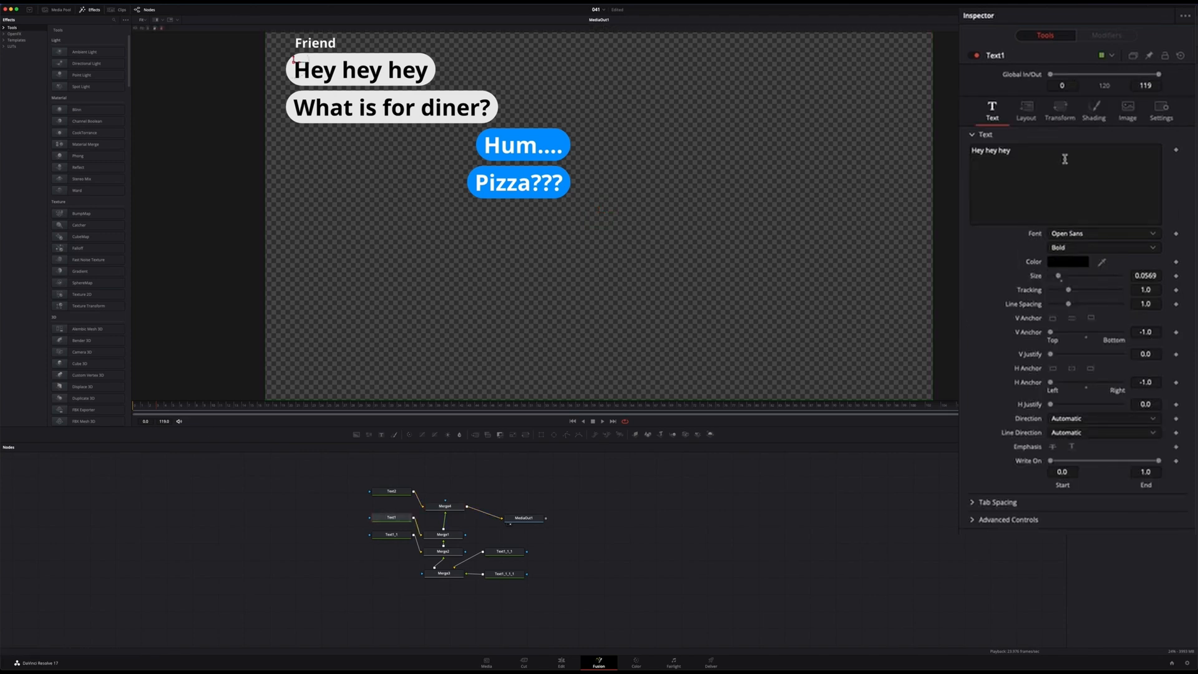
Step: Keyframe each bubble's Layout Center off-screen at the start, then move to a later frame
click(1025, 109)
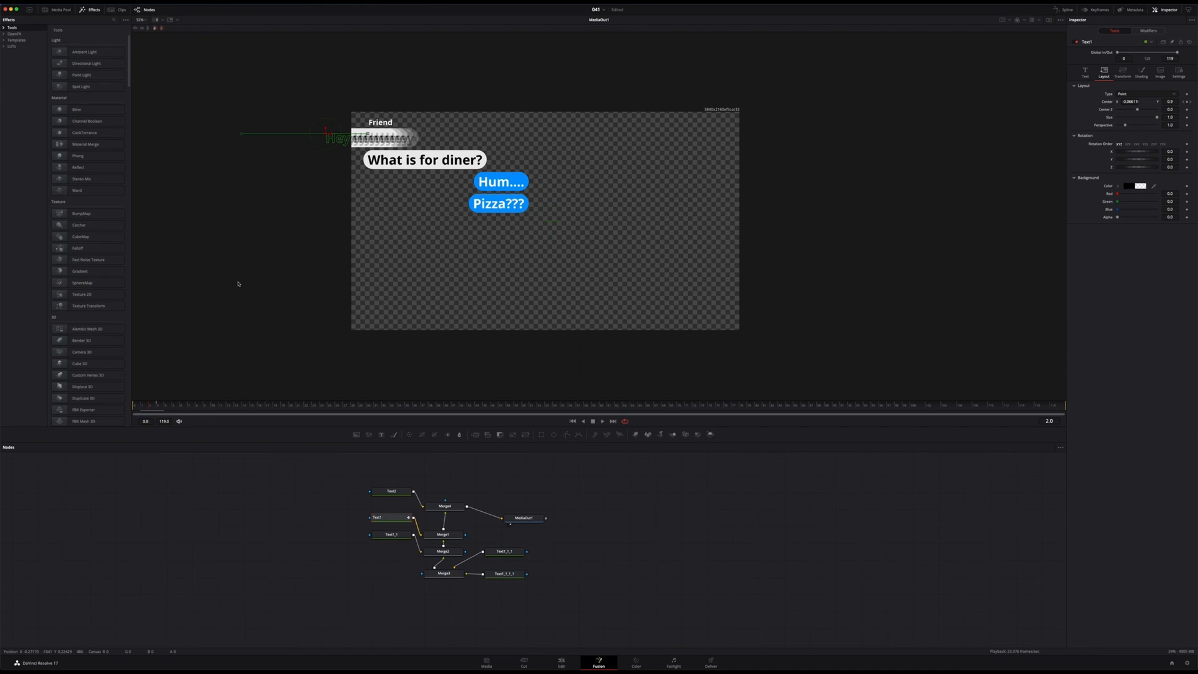
click(132, 408)
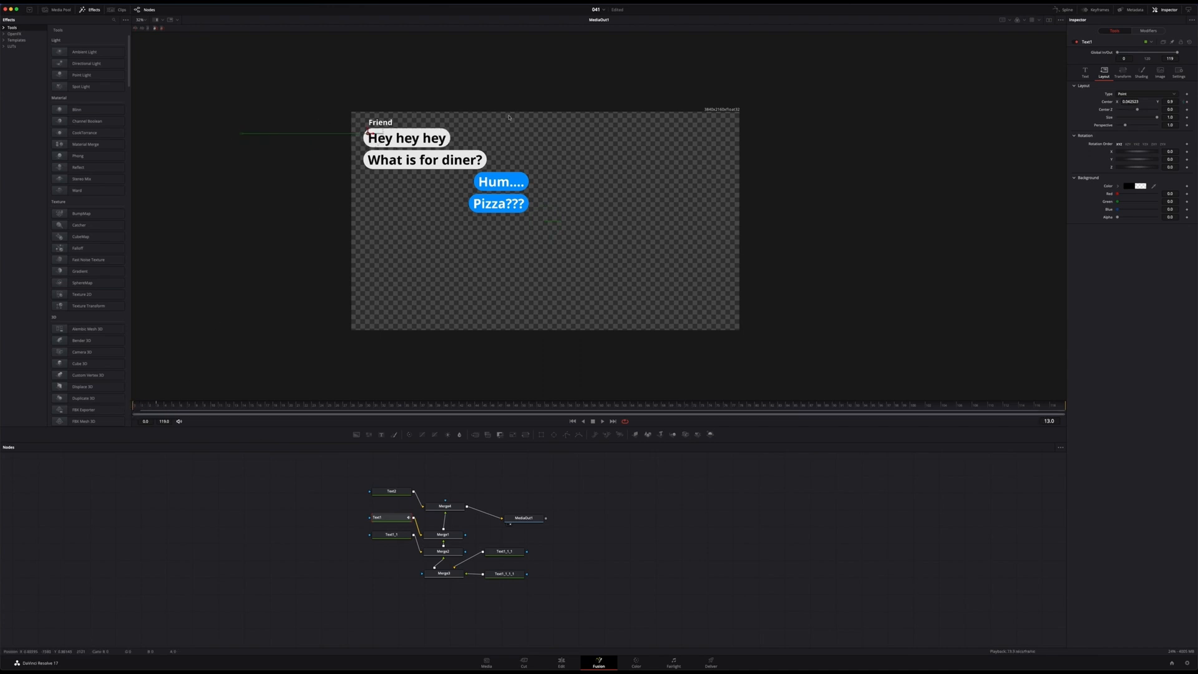
click(391, 534)
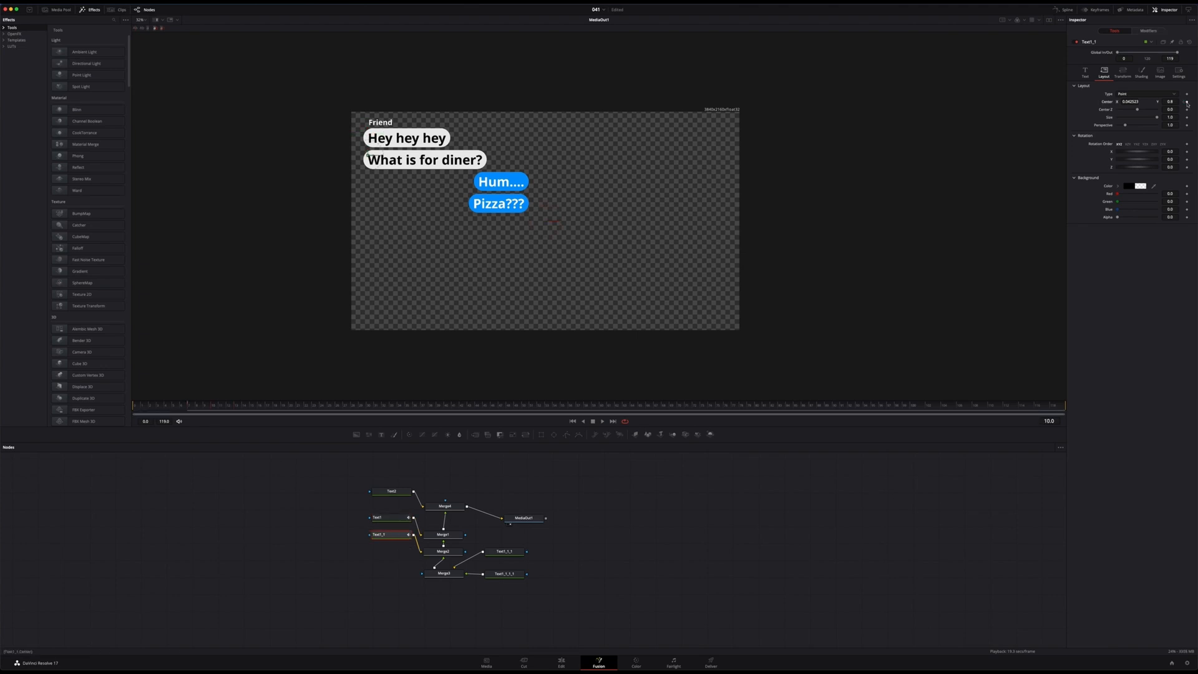
click(186, 405)
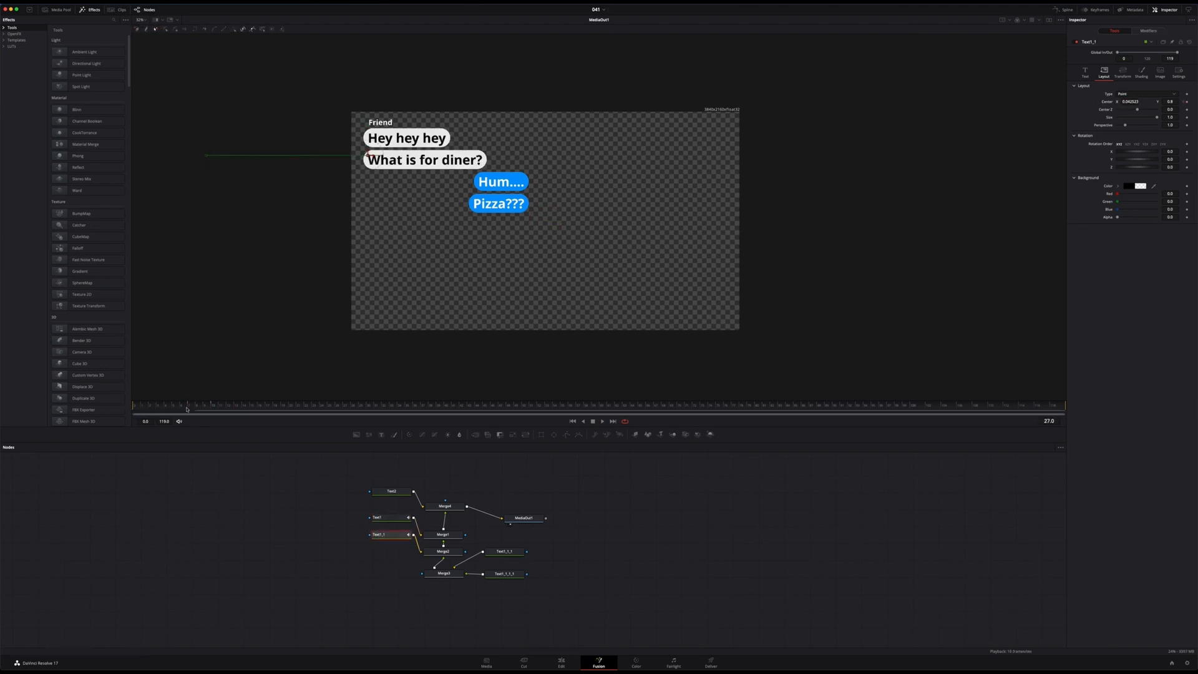
click(505, 551)
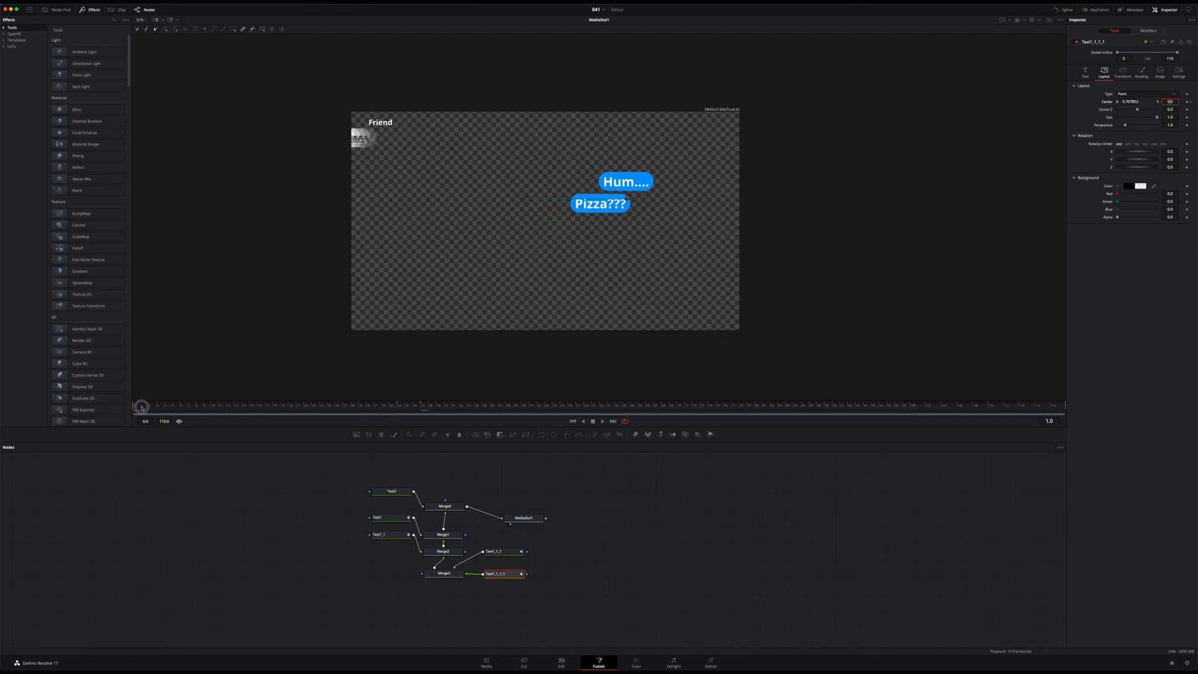
Step: Add a Rectangle mask node and connect it to Merge1's effect mask input
click(572, 422)
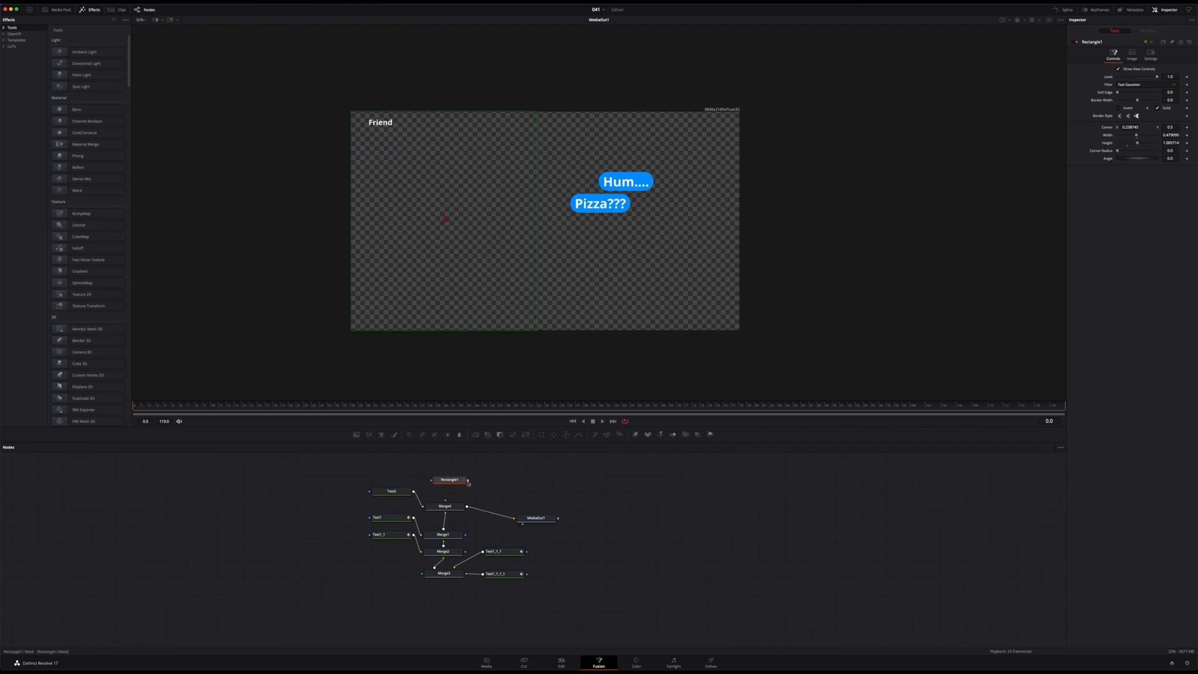
click(445, 506)
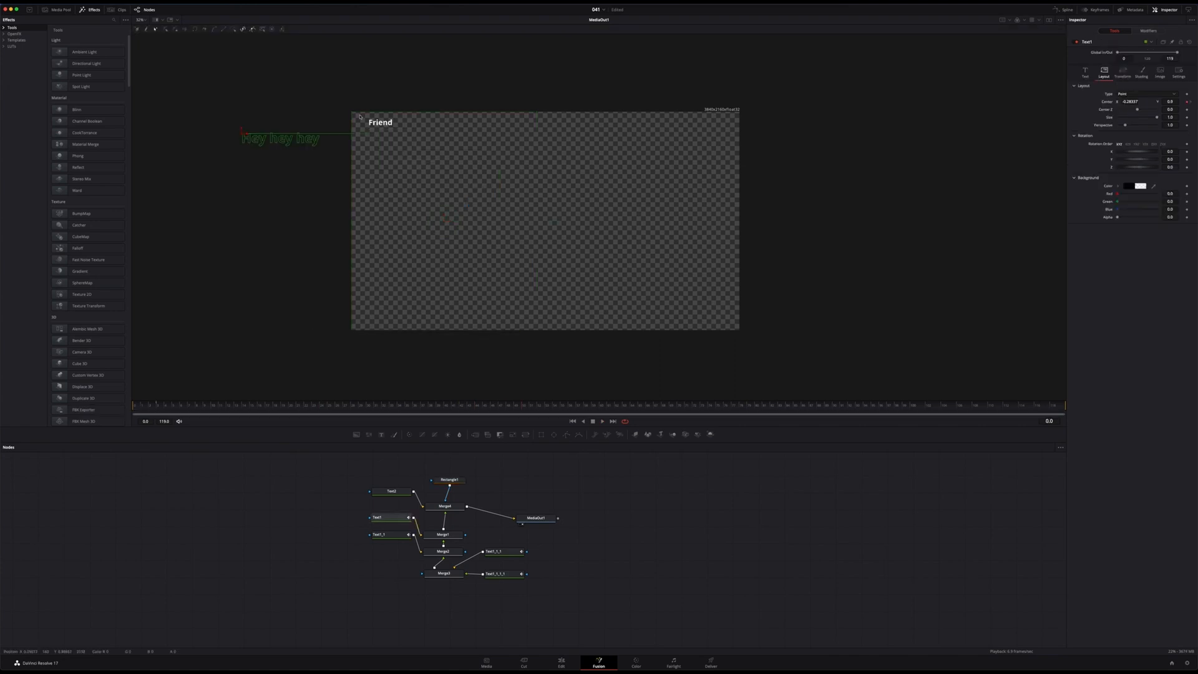
mouse_move(152, 406)
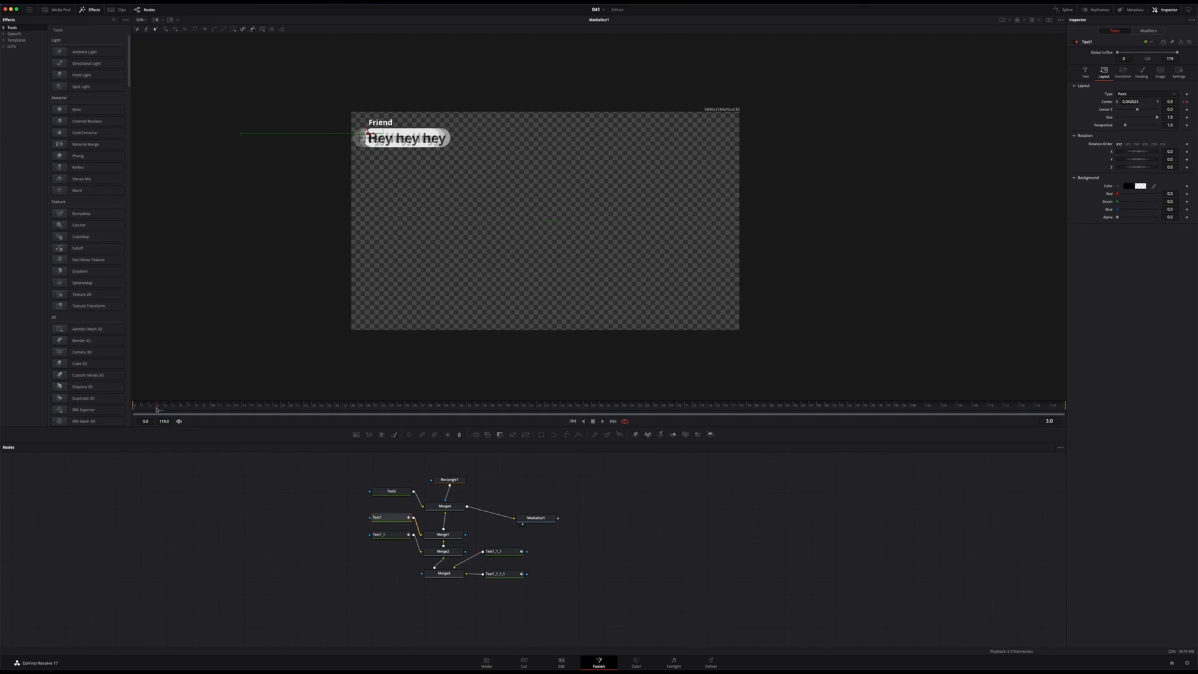
Step: Preview the 'Hey hey hey' bubble sliding in and select the Friend label text
click(392, 490)
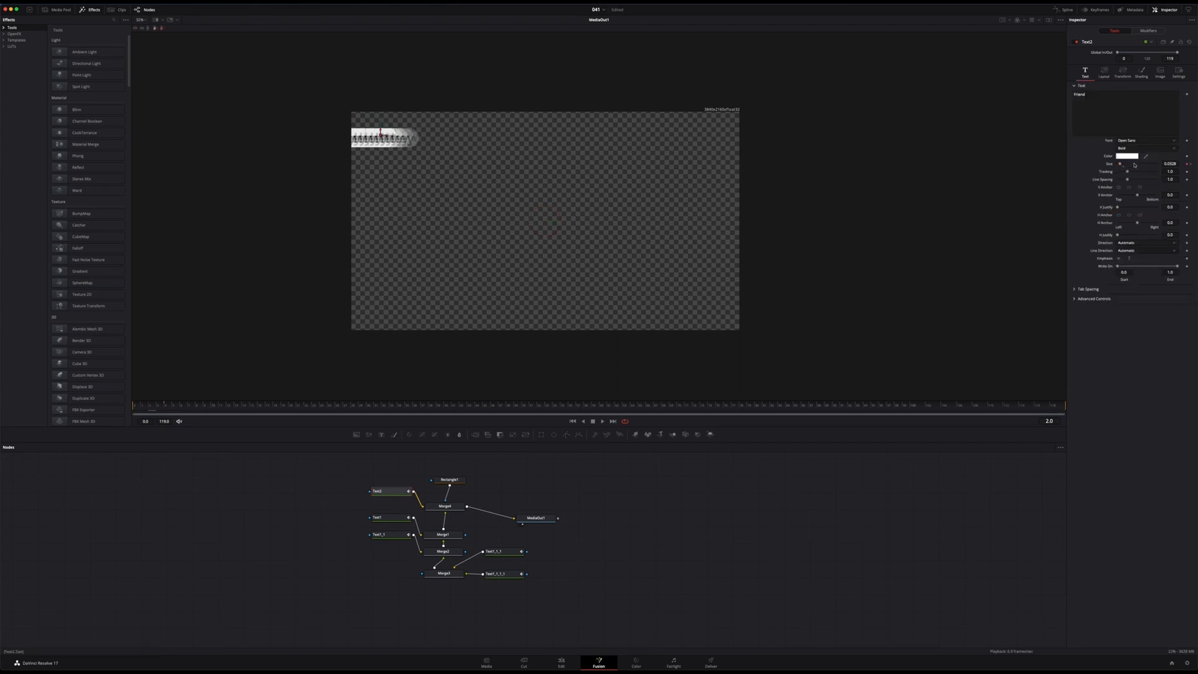
click(561, 661)
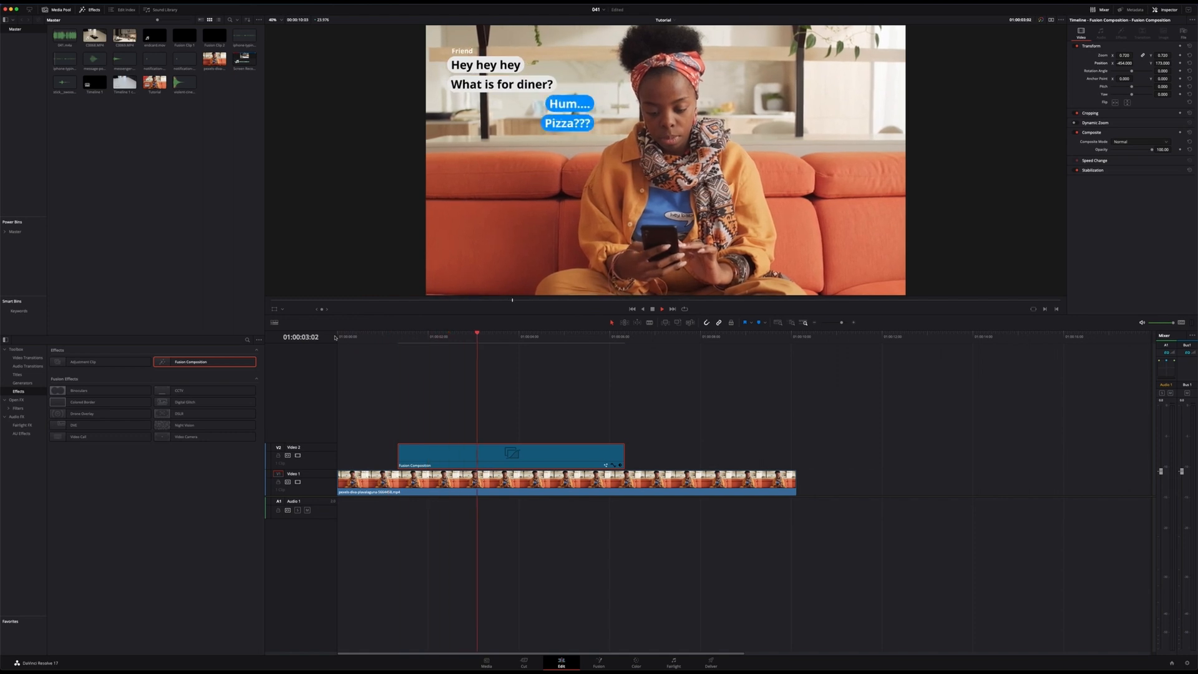
Step: Place the messenger notification and iPhone typing sound clips on audio tracks below the bubbles
click(124, 58)
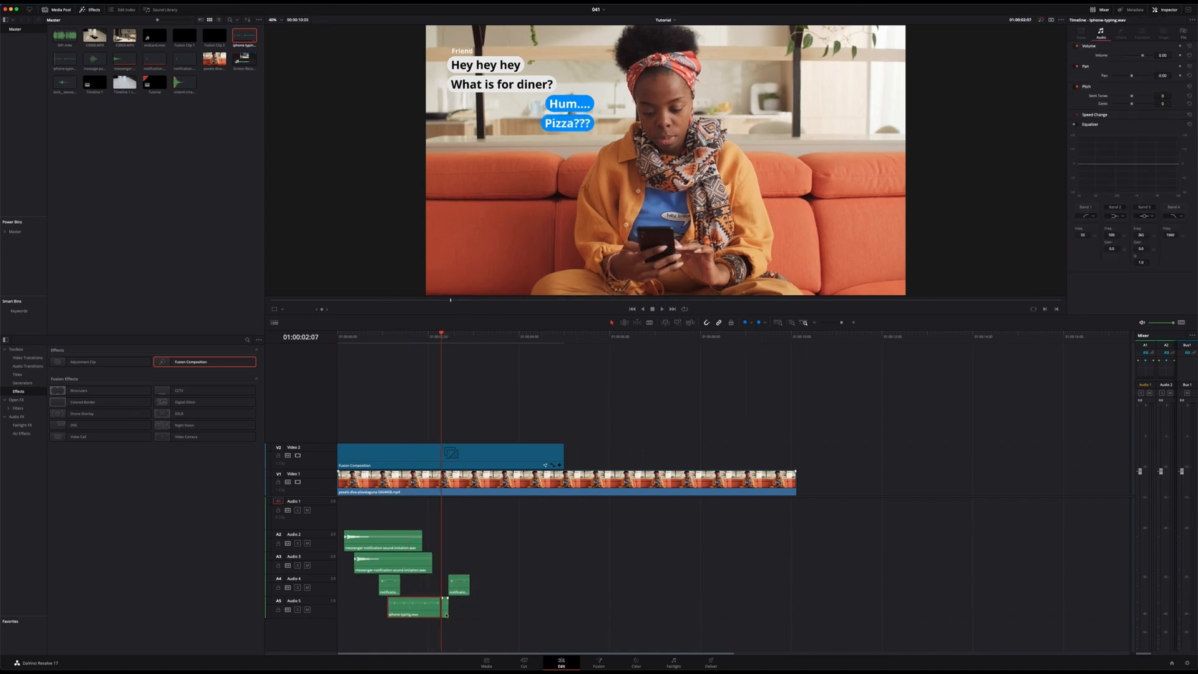
click(412, 477)
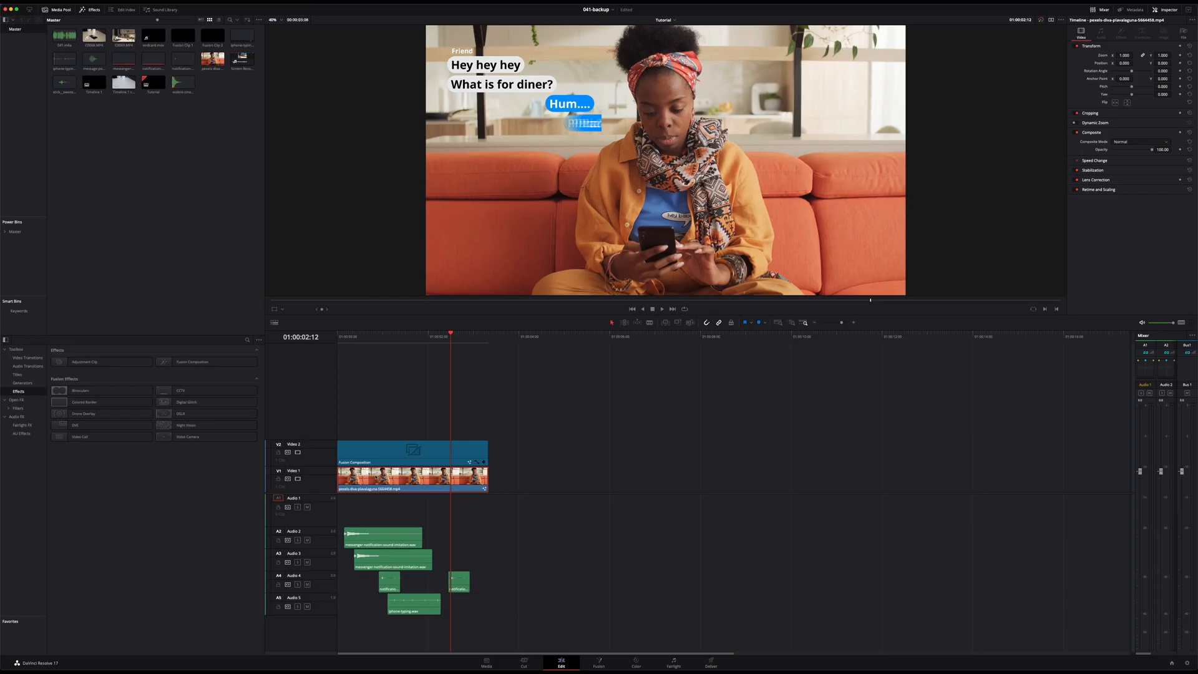
Step: Open the sofa clip in the Fusion page and add a Planar Tracker
right_click(412, 475)
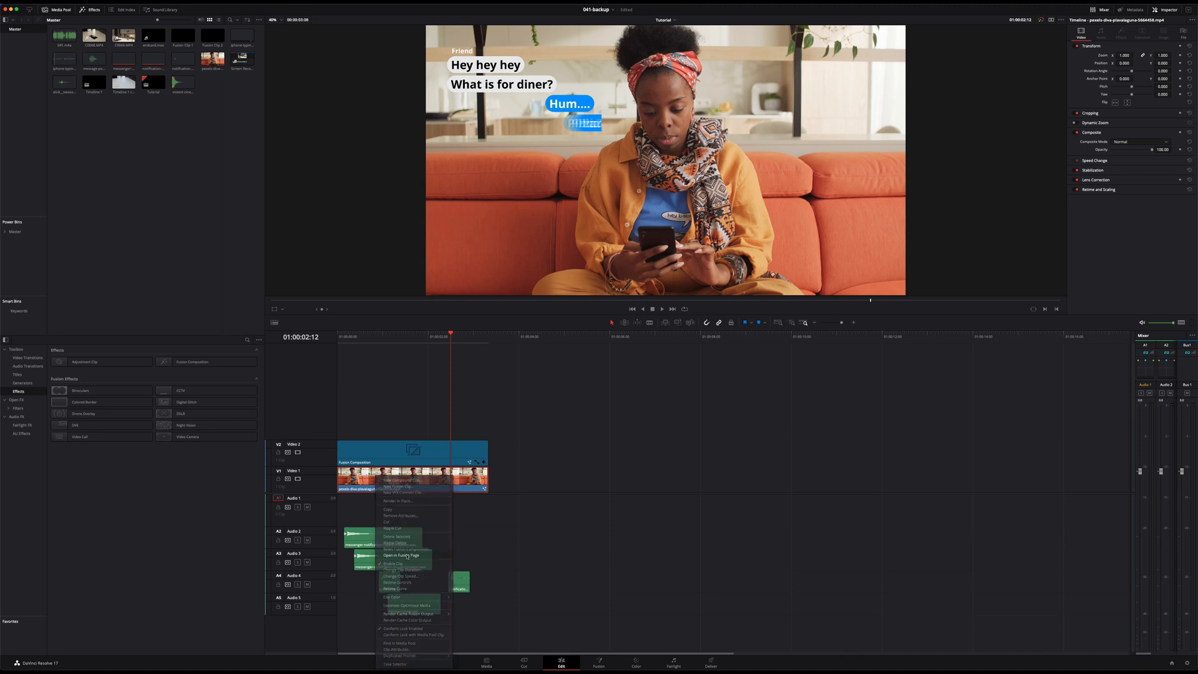
click(401, 555)
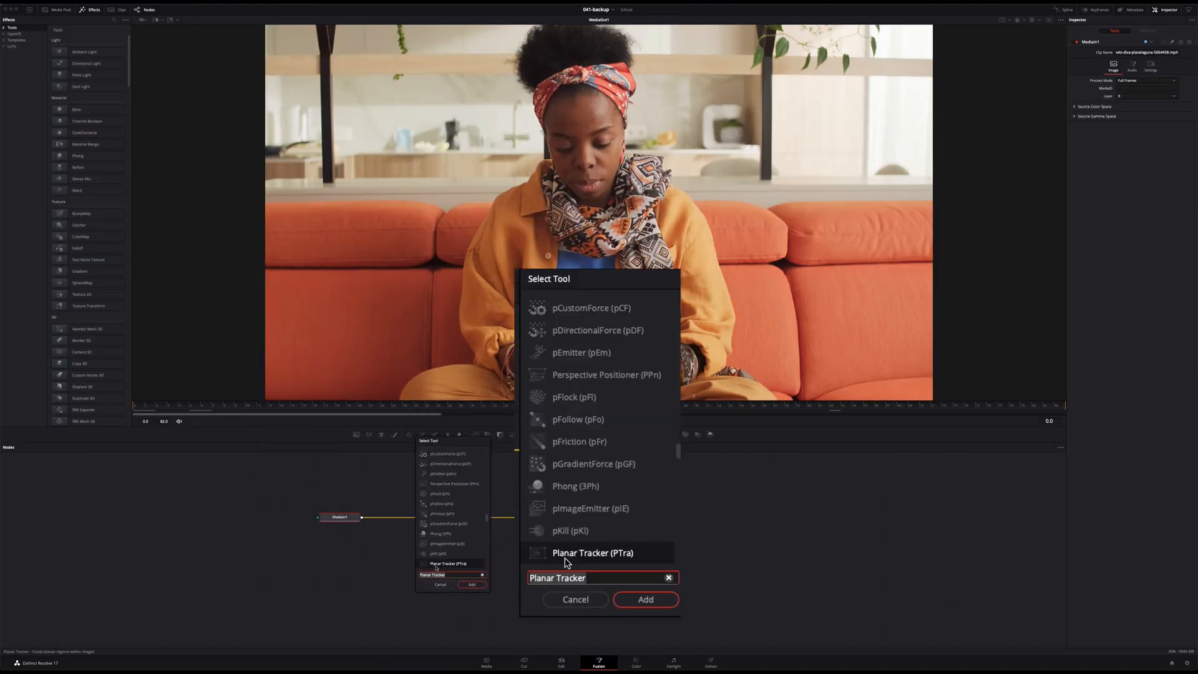
click(644, 598)
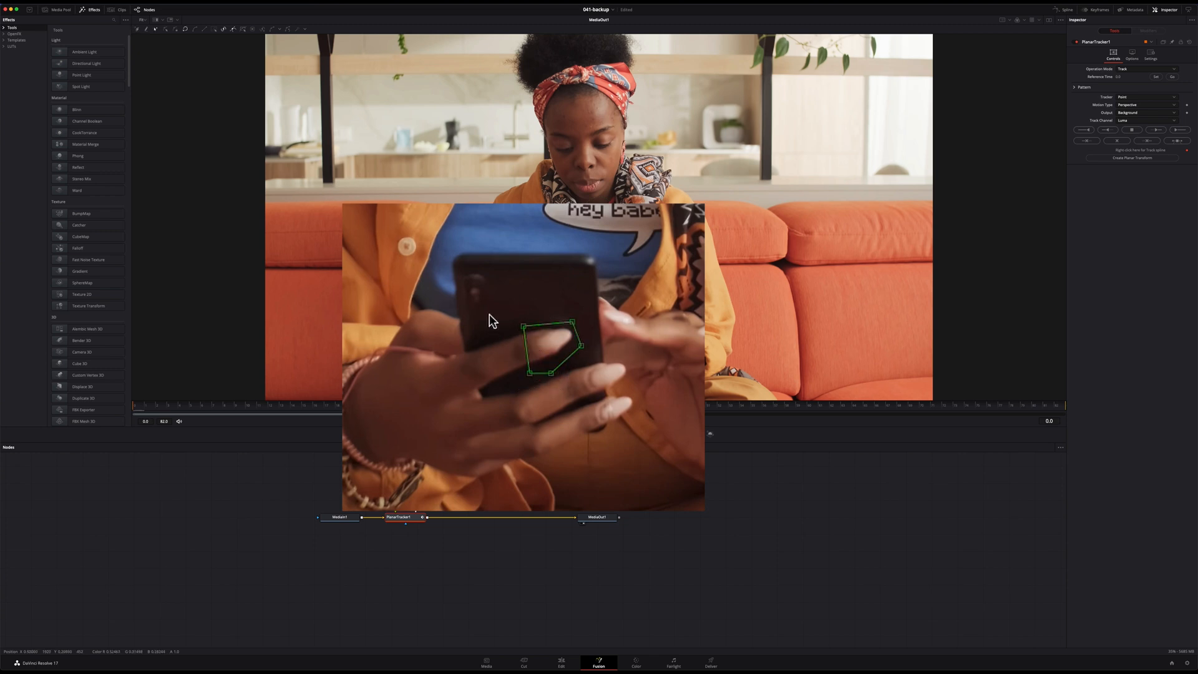
Step: Track the outlined phone forward with Translation motion and create a Planar Transform
click(1170, 169)
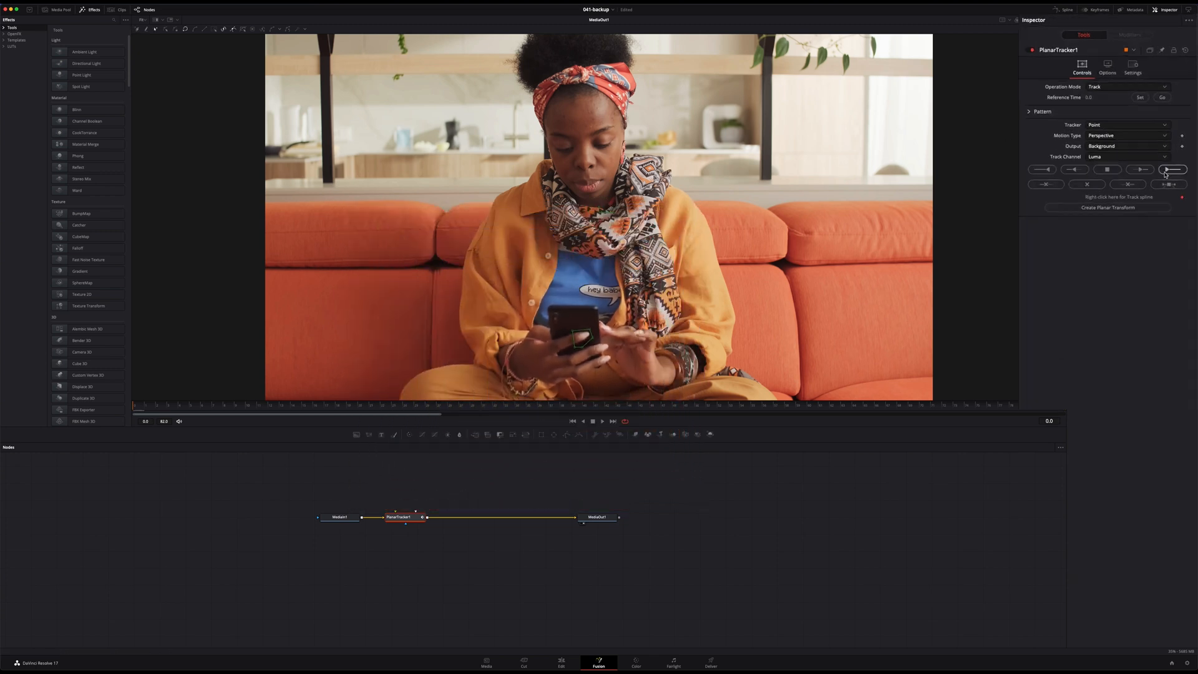
click(1124, 135)
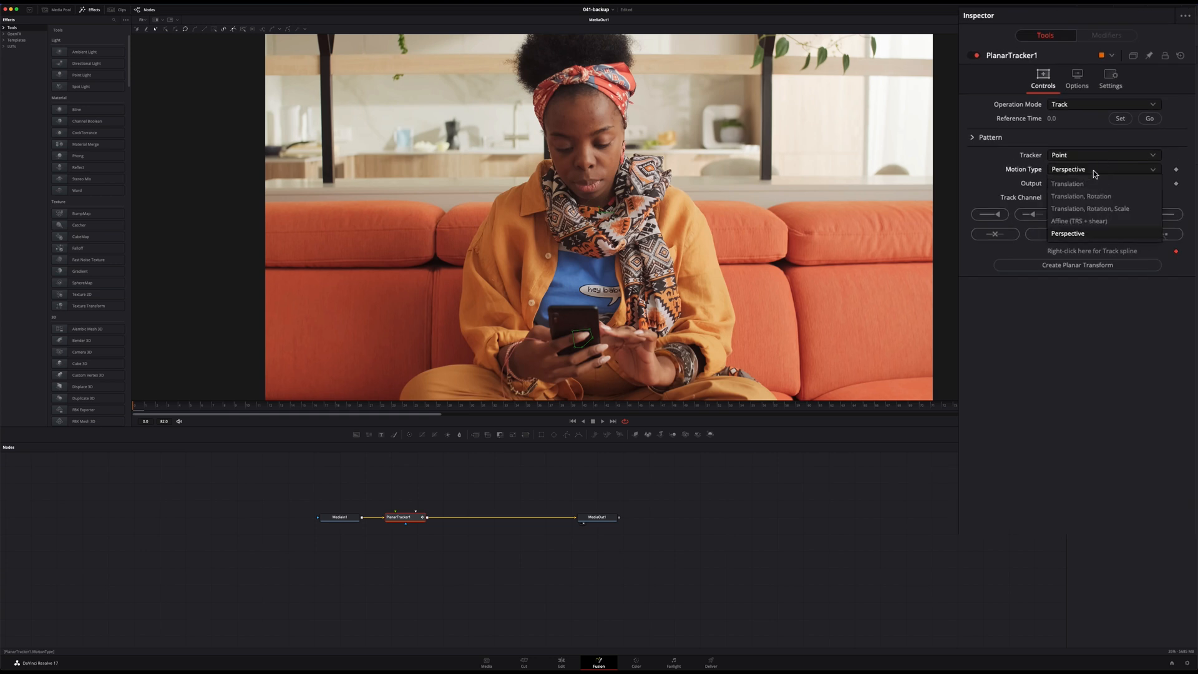
click(1067, 183)
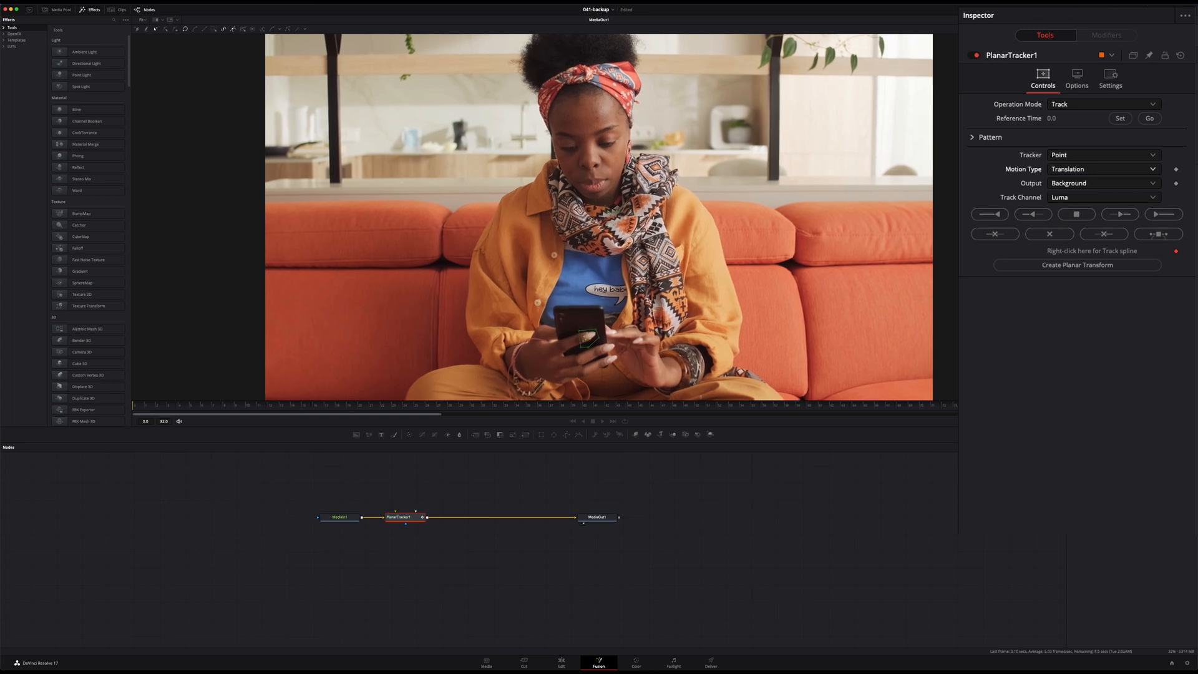
click(602, 421)
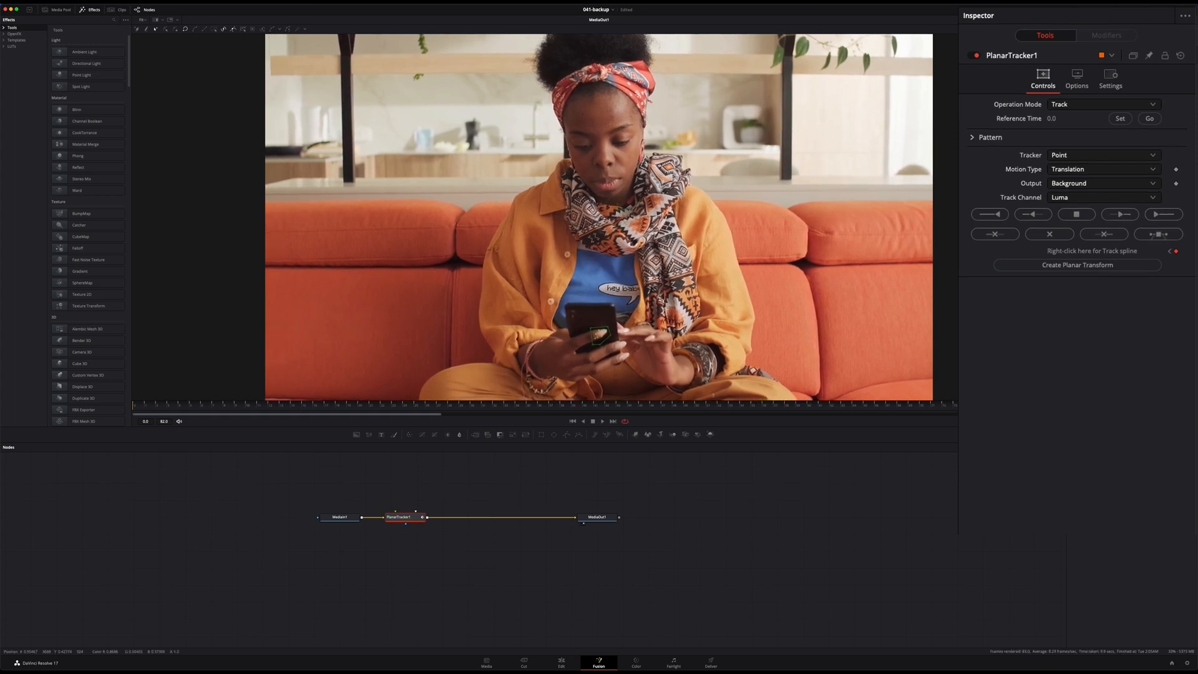
click(1076, 265)
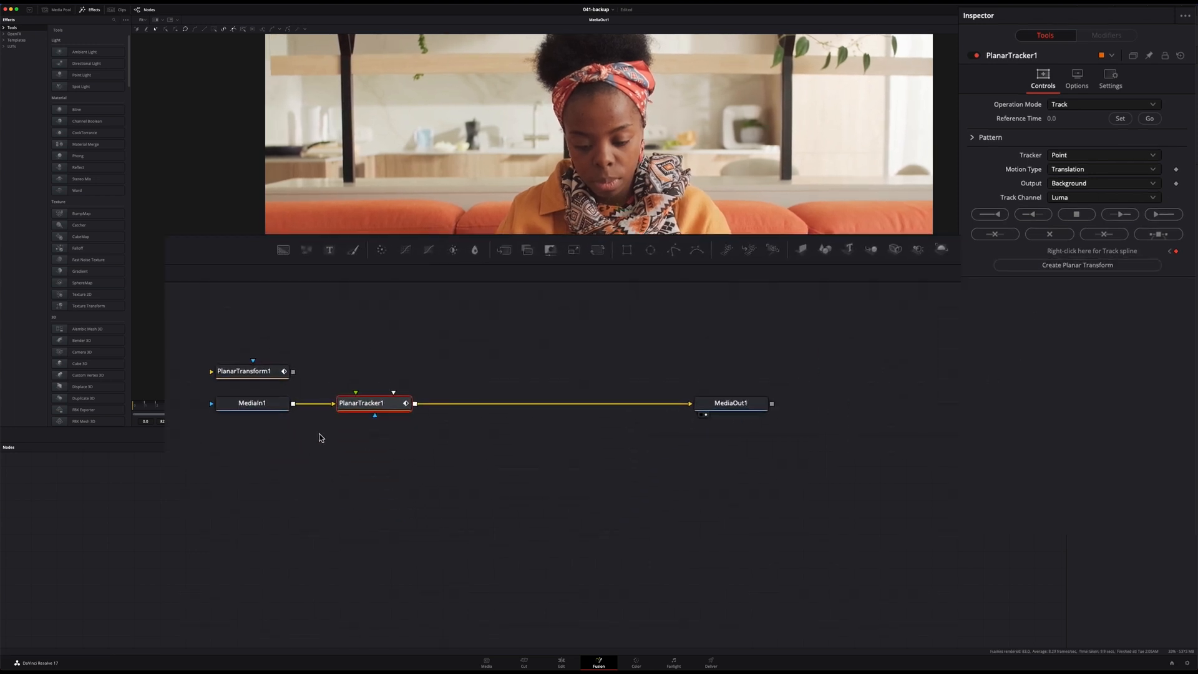
Step: Paste PlanarTransform1 into the chat-bubble composition and play the result on the Edit page
click(244, 371)
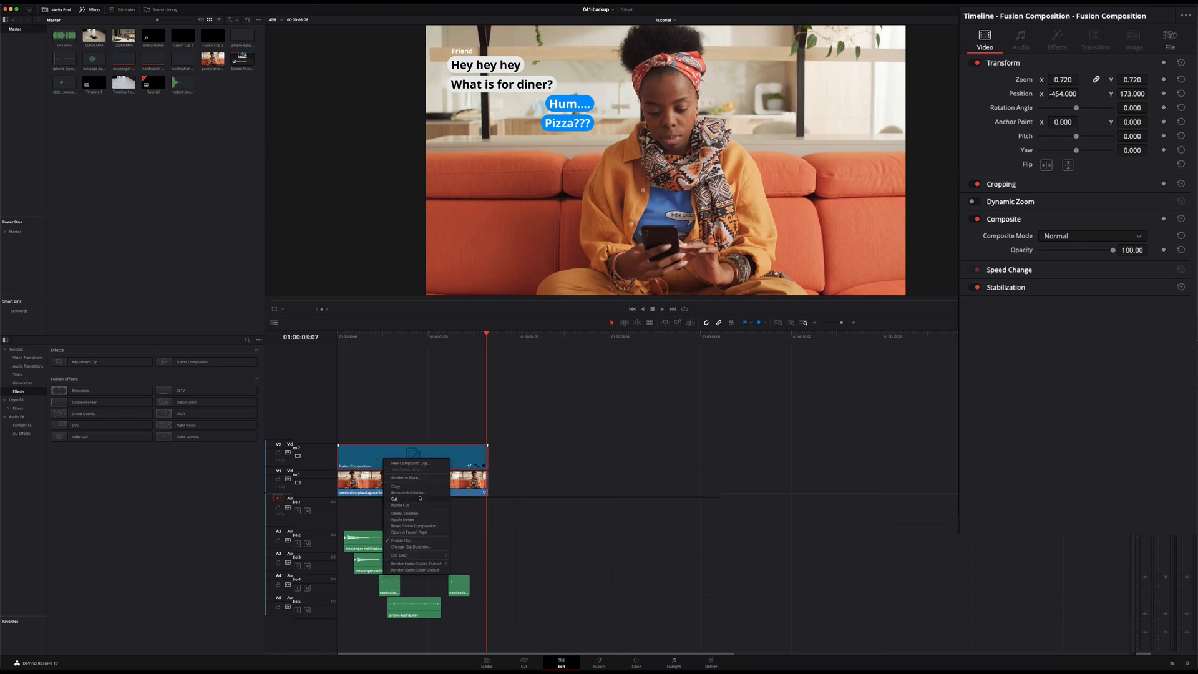
click(409, 532)
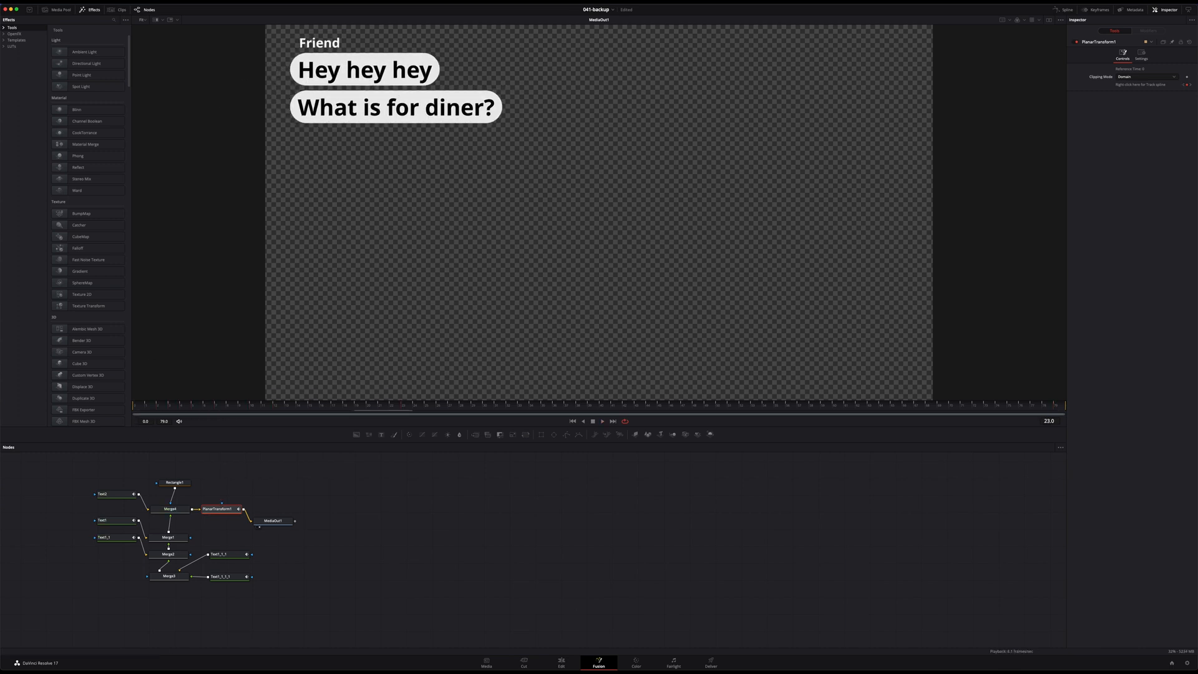
click(561, 661)
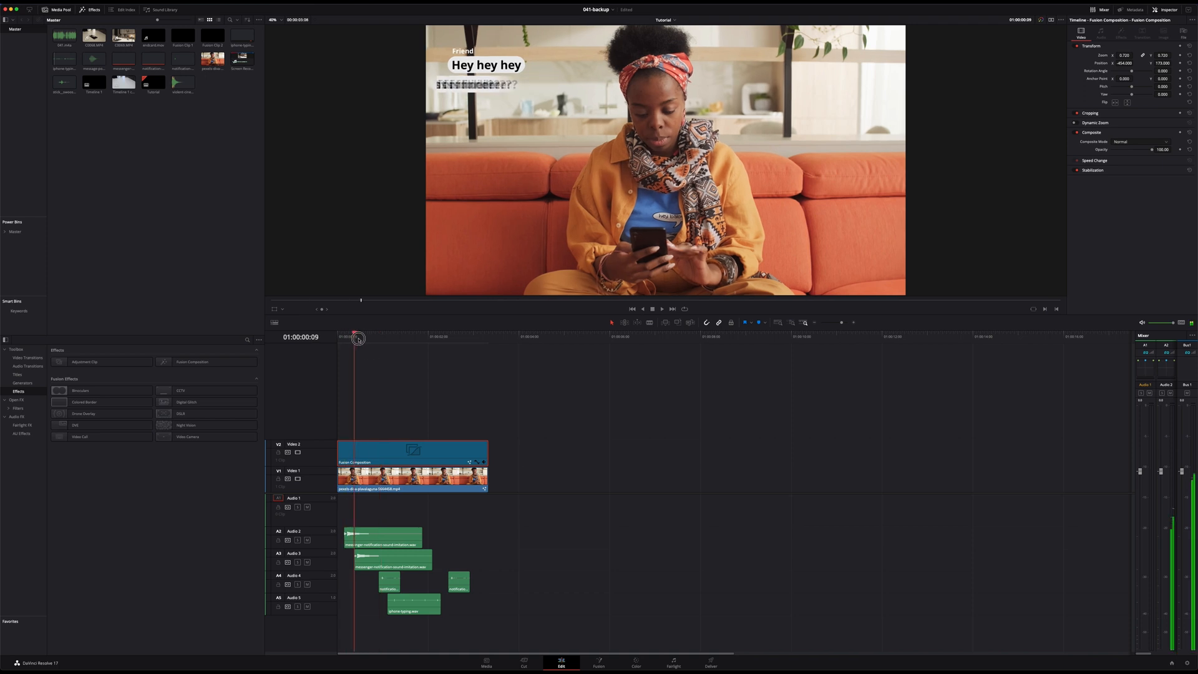